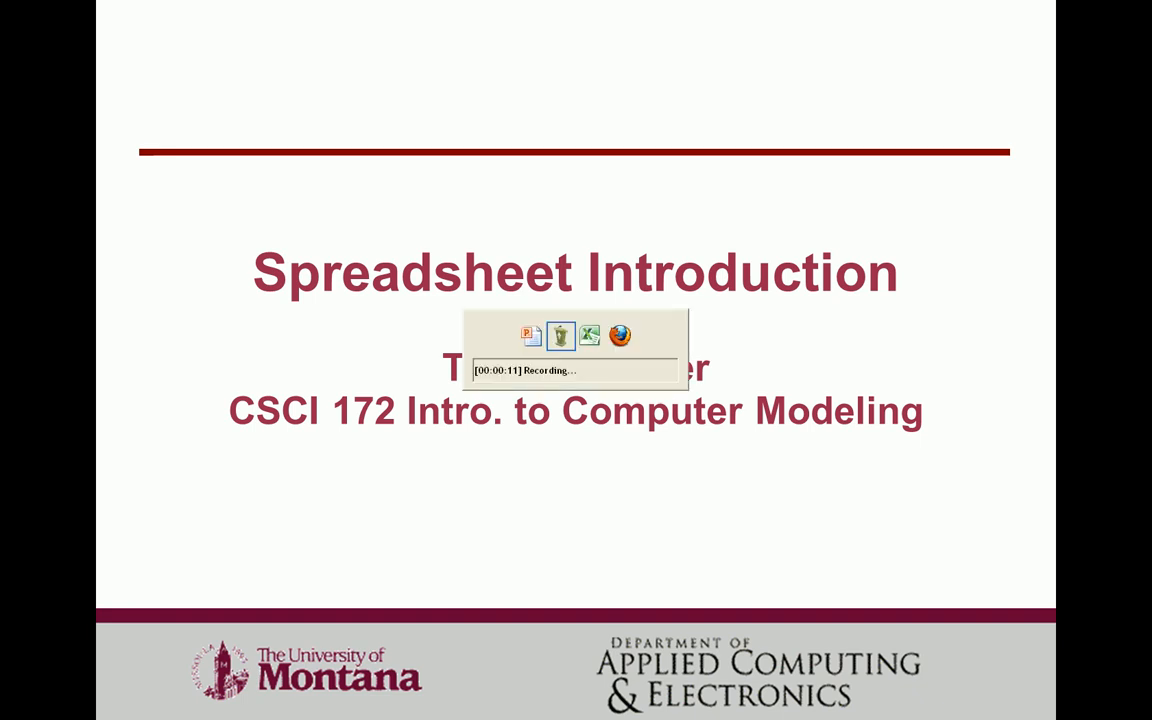
Switch from the slides to the blank Book1 workbook and select cell A1.
{"action": "left_click", "coordinate": [240, 710]}
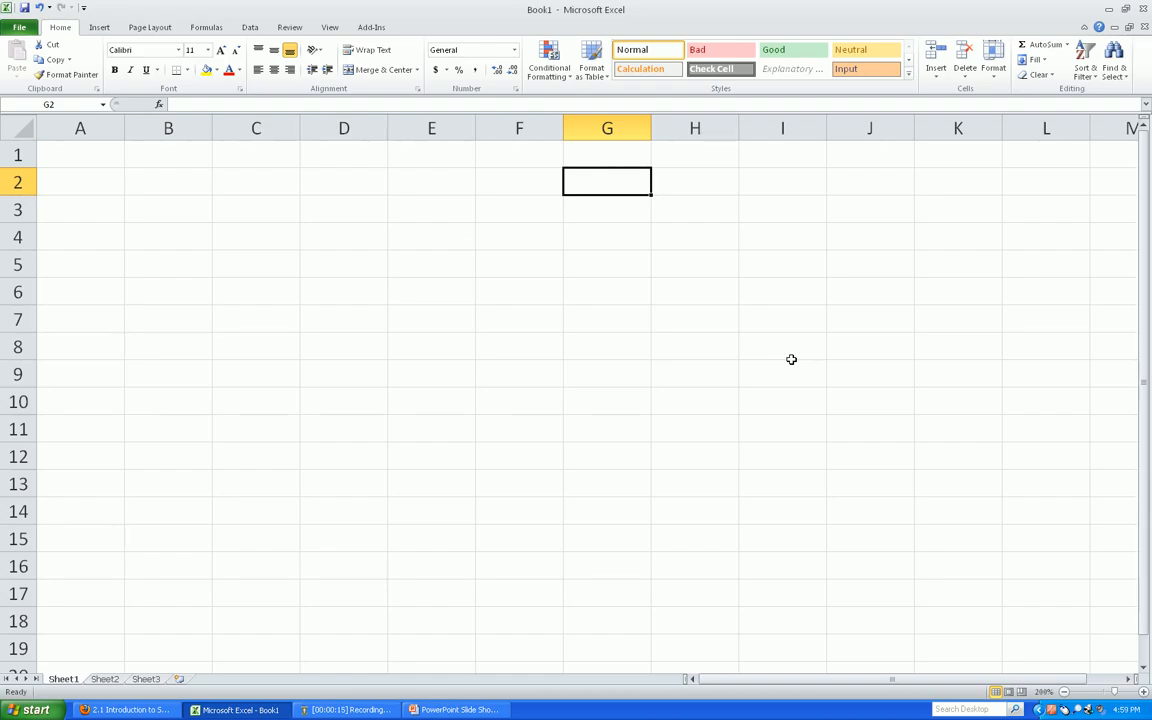
{"action": "left_click", "coordinate": [80, 156]}
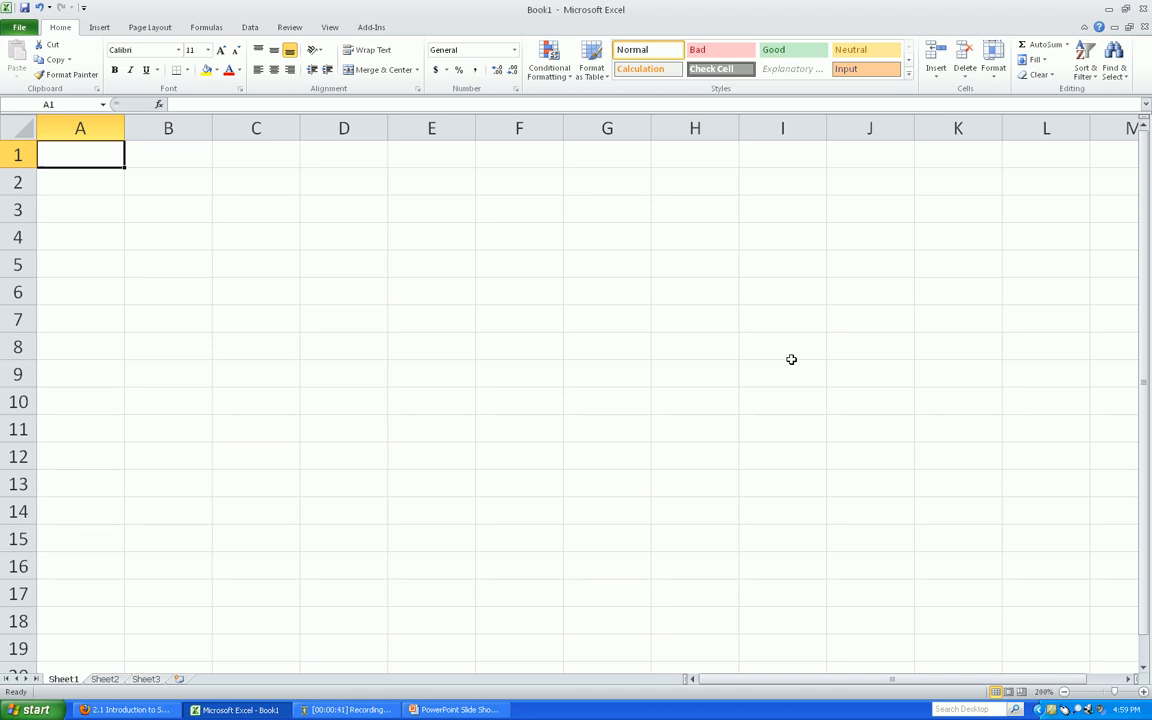
Enter the headers Date, Value 1, Value 2 and Product across A1:D1.
{"action": "type", "text": "Date"}
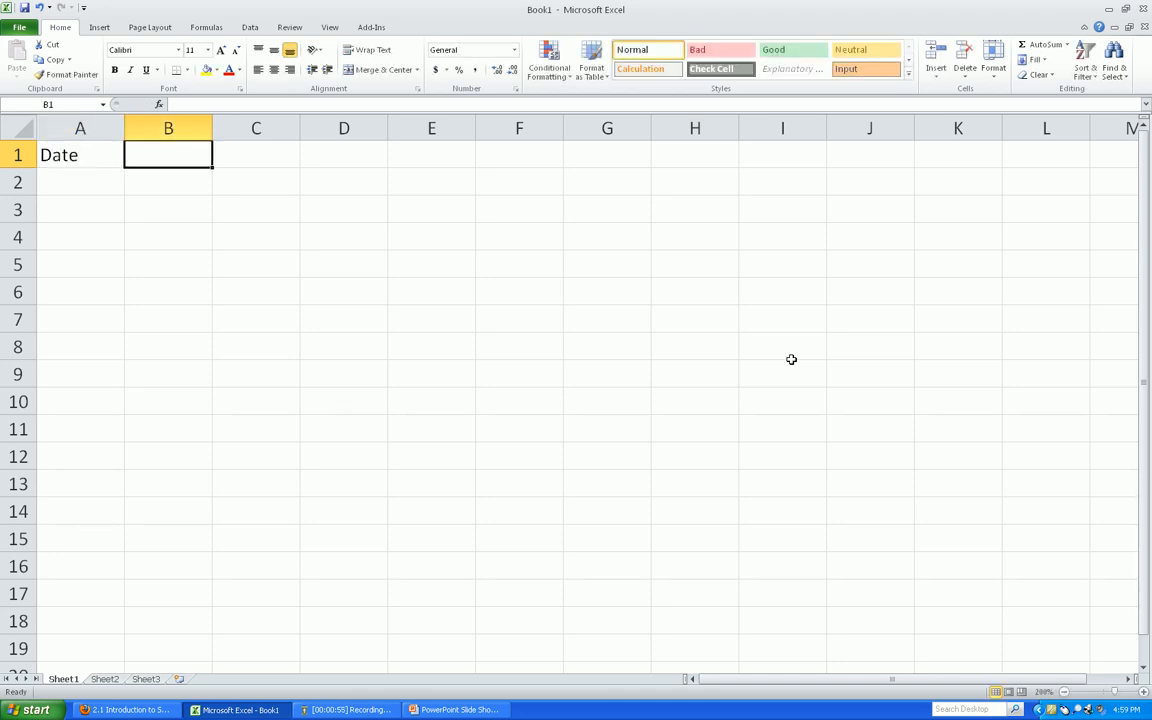
{"action": "type", "text": "Value 1"}
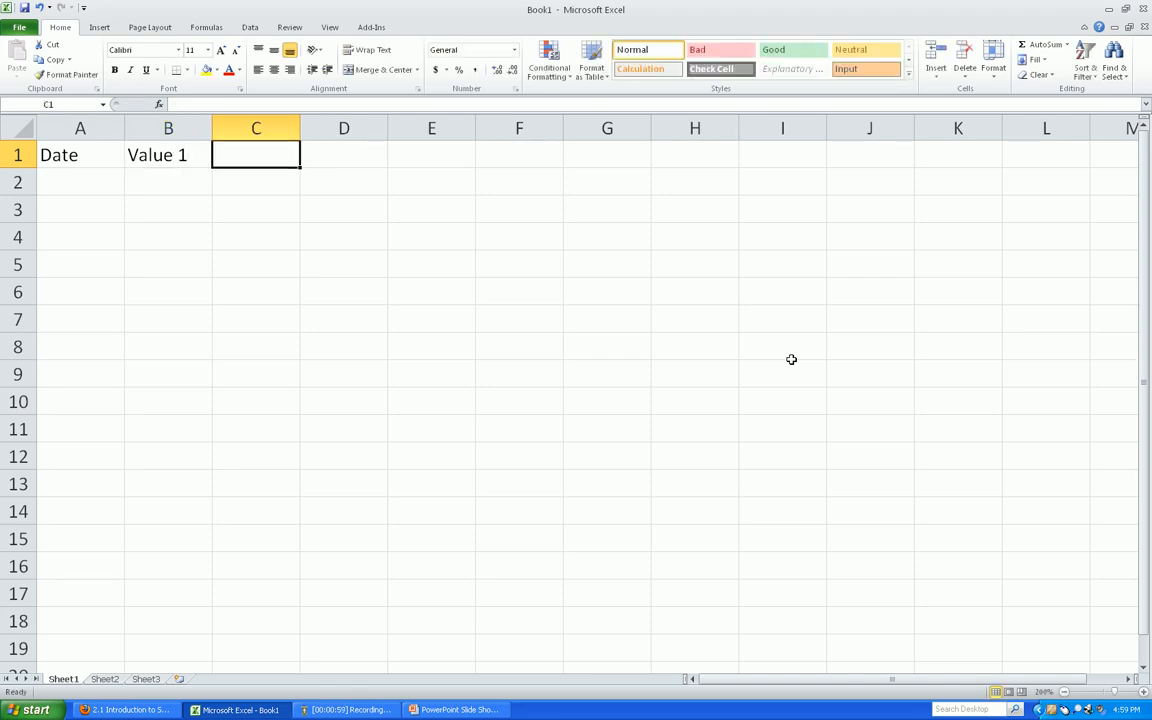
{"action": "type", "text": "Value 2"}
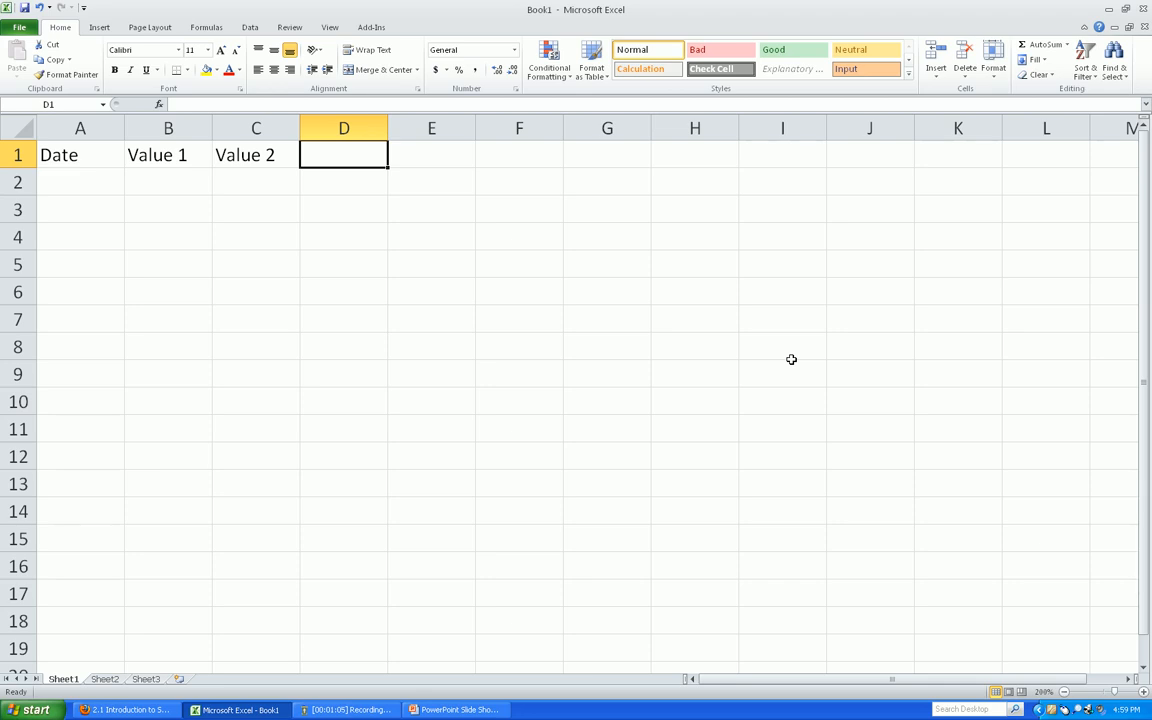
{"action": "type", "text": "Product"}
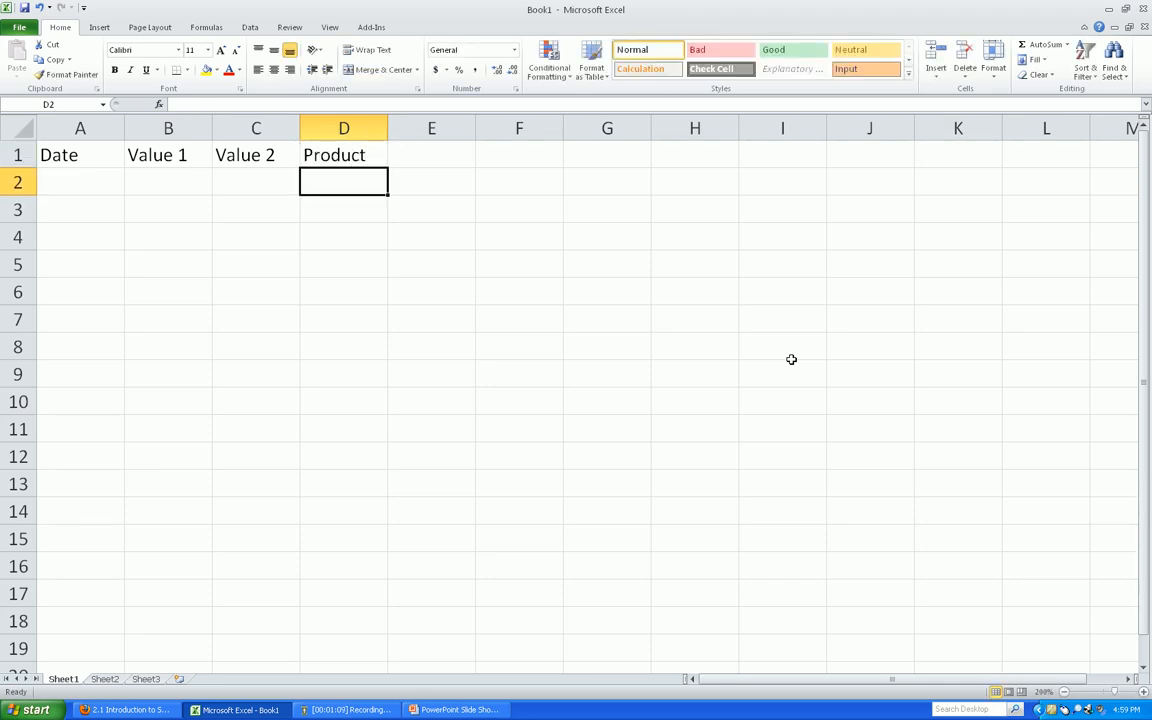
Review the Date and Value 2 headers and return to cell A1.
{"action": "left_click", "coordinate": [80, 154]}
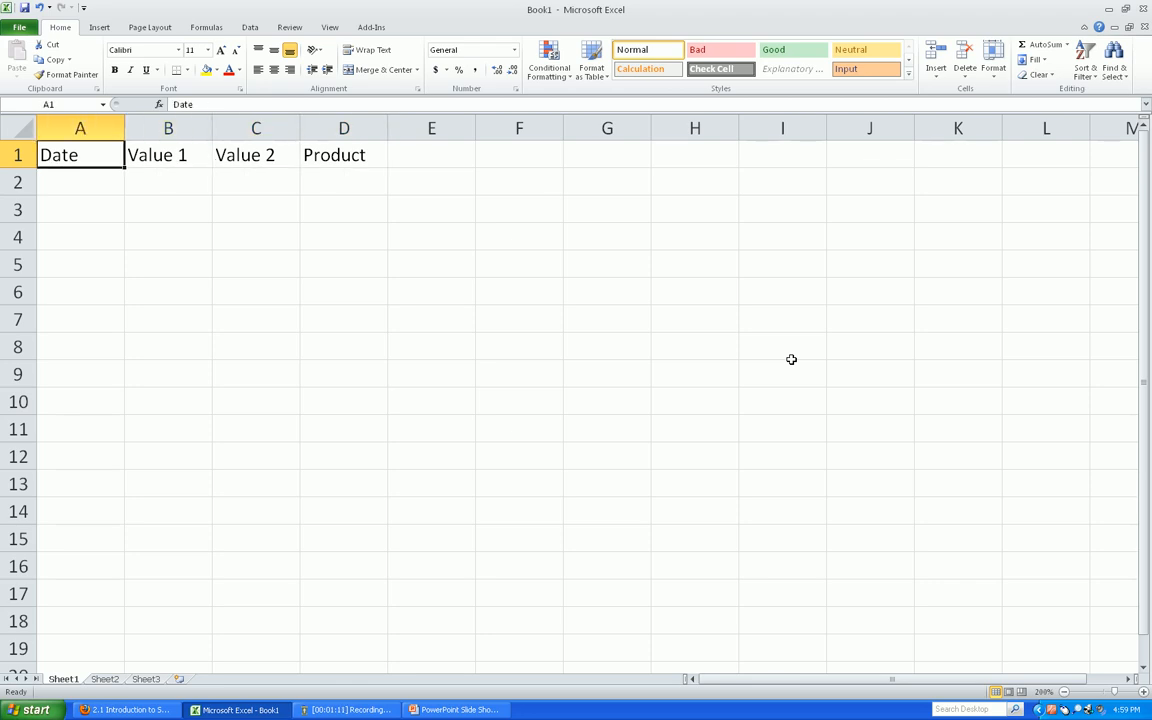
{"action": "left_click", "coordinate": [256, 156]}
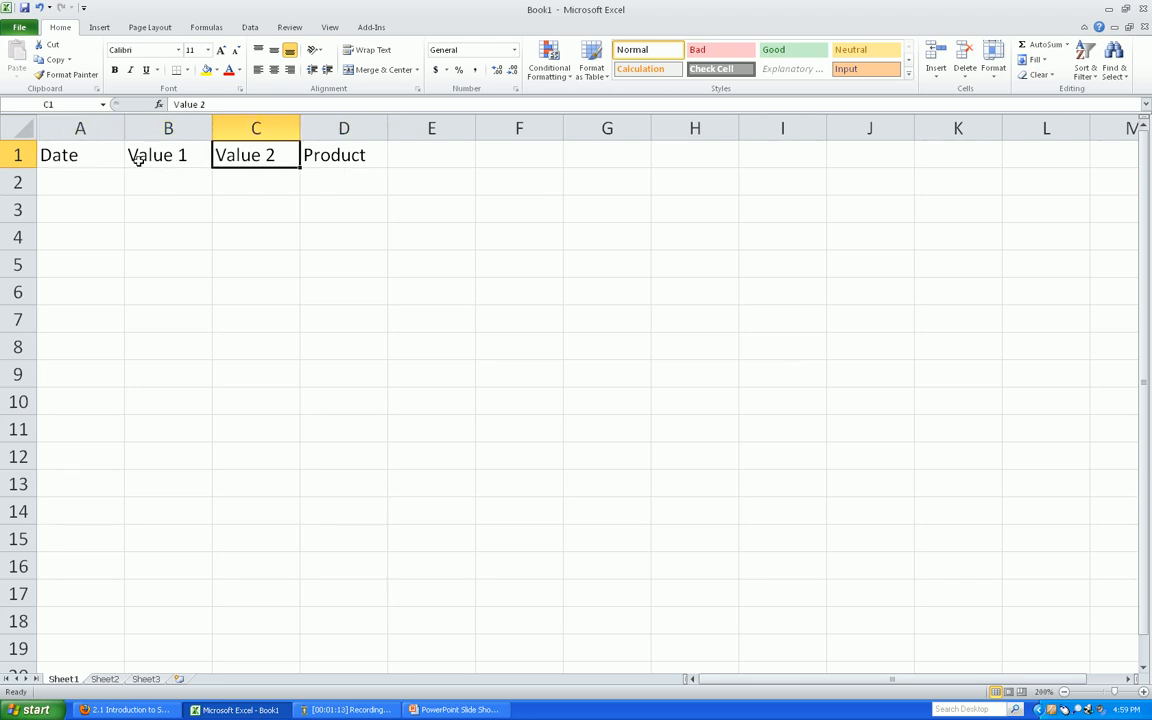
{"action": "left_click", "coordinate": [80, 180]}
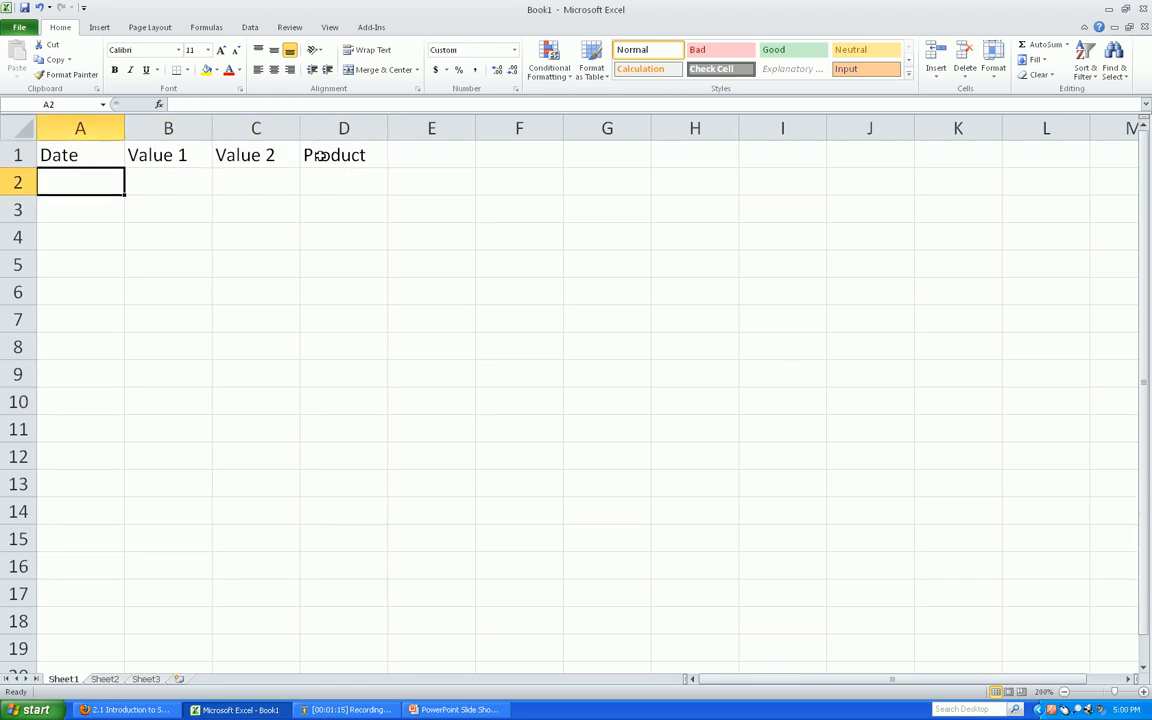
{"action": "left_click", "coordinate": [80, 154]}
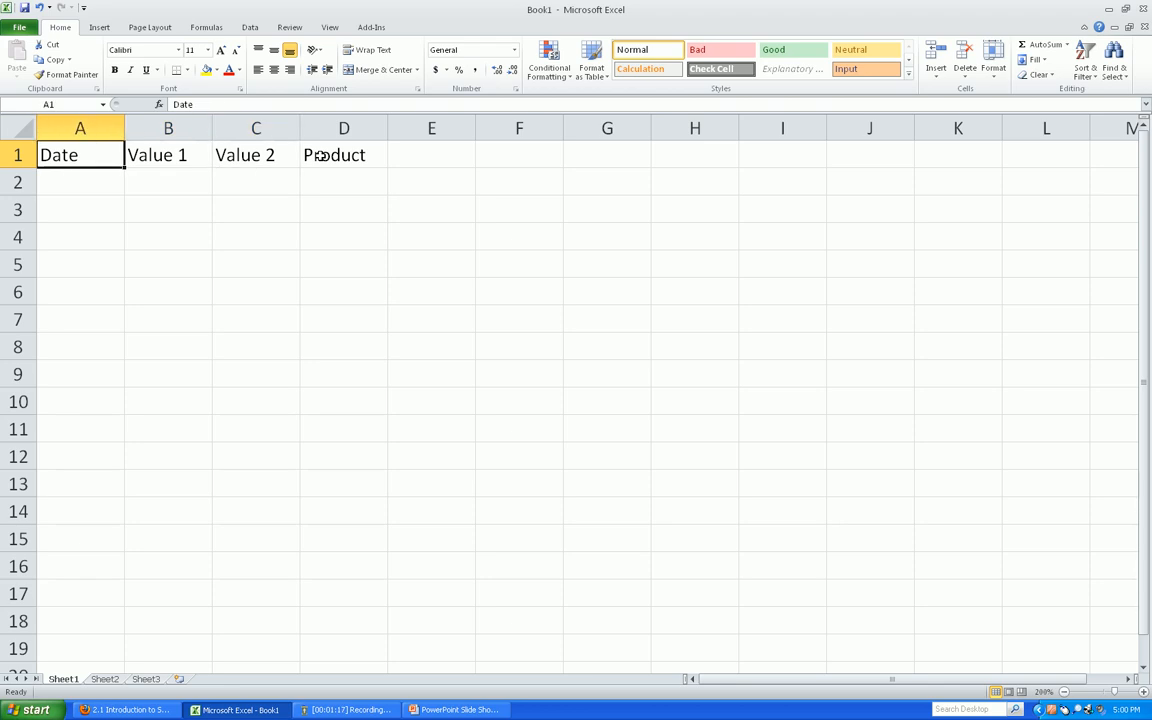
Enter January 21, 2011 as the first date in A2.
{"action": "type", "text": "Jan"}
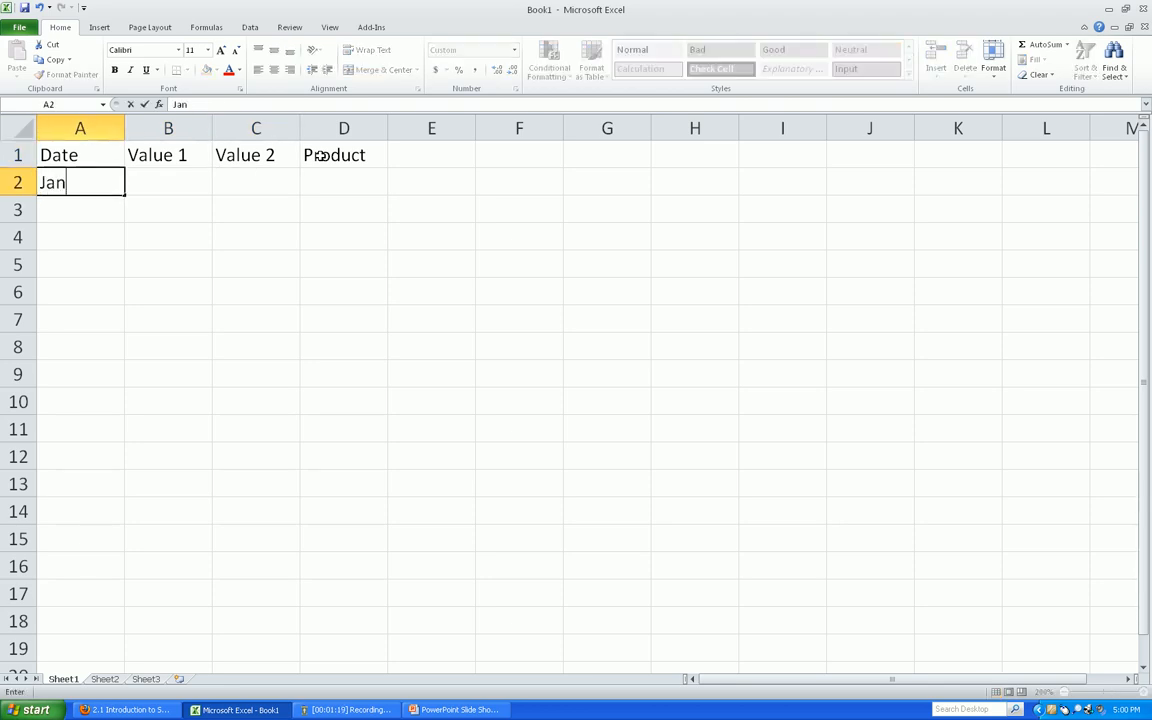
{"action": "type", "text": "uary"}
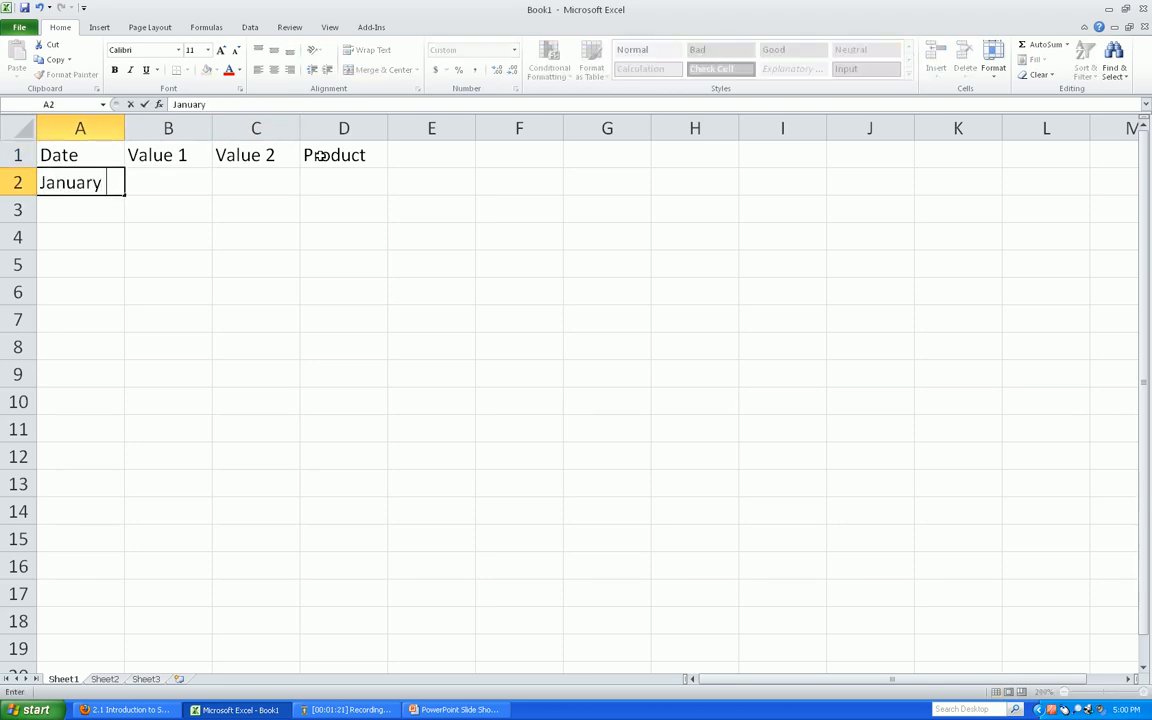
{"action": "type", "text": "21,"}
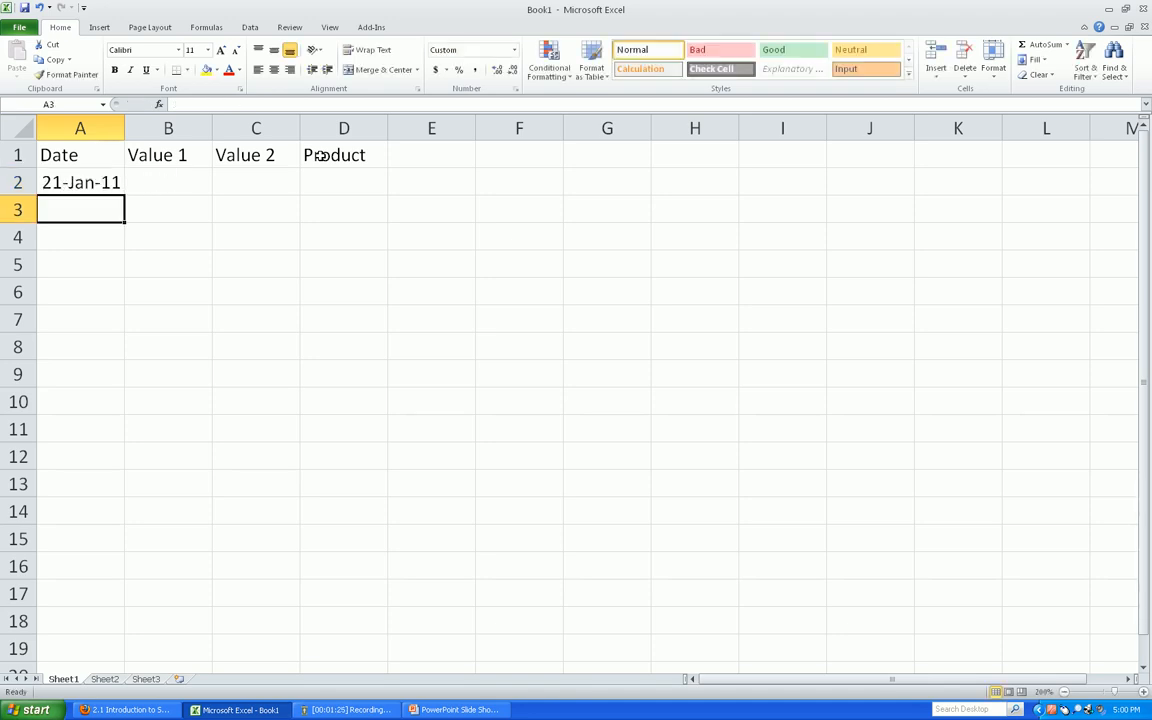
{"action": "left_click", "coordinate": [80, 182]}
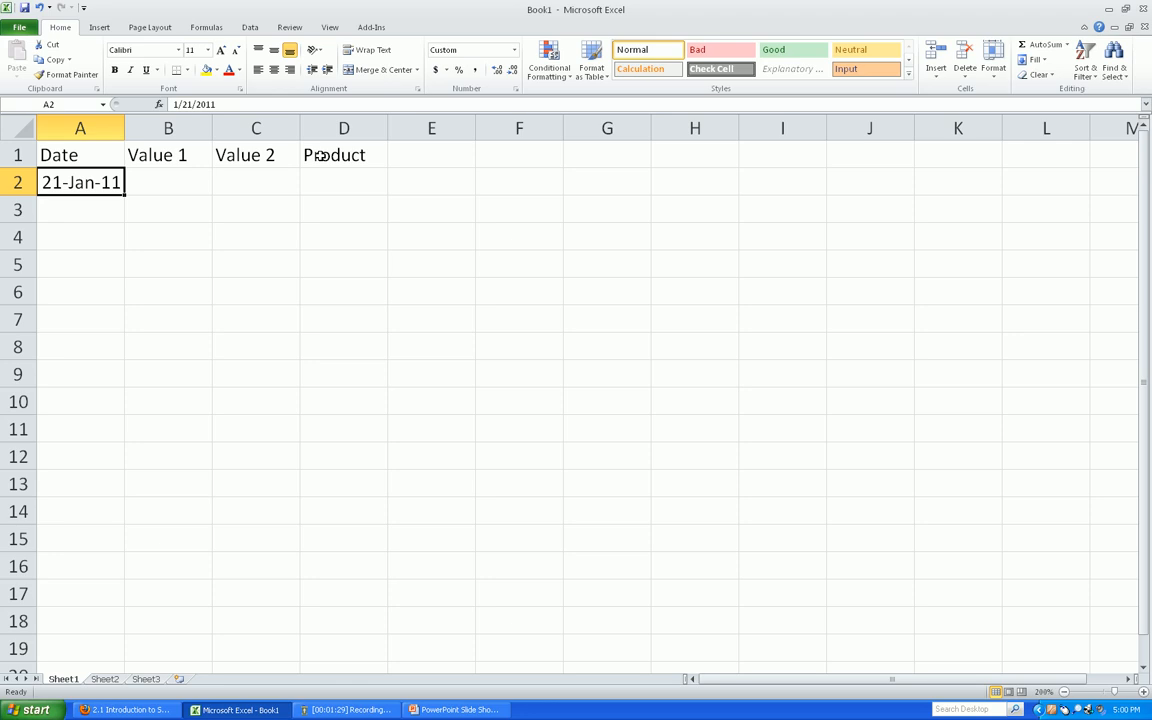
{"action": "mouse_move", "coordinate": [128, 196]}
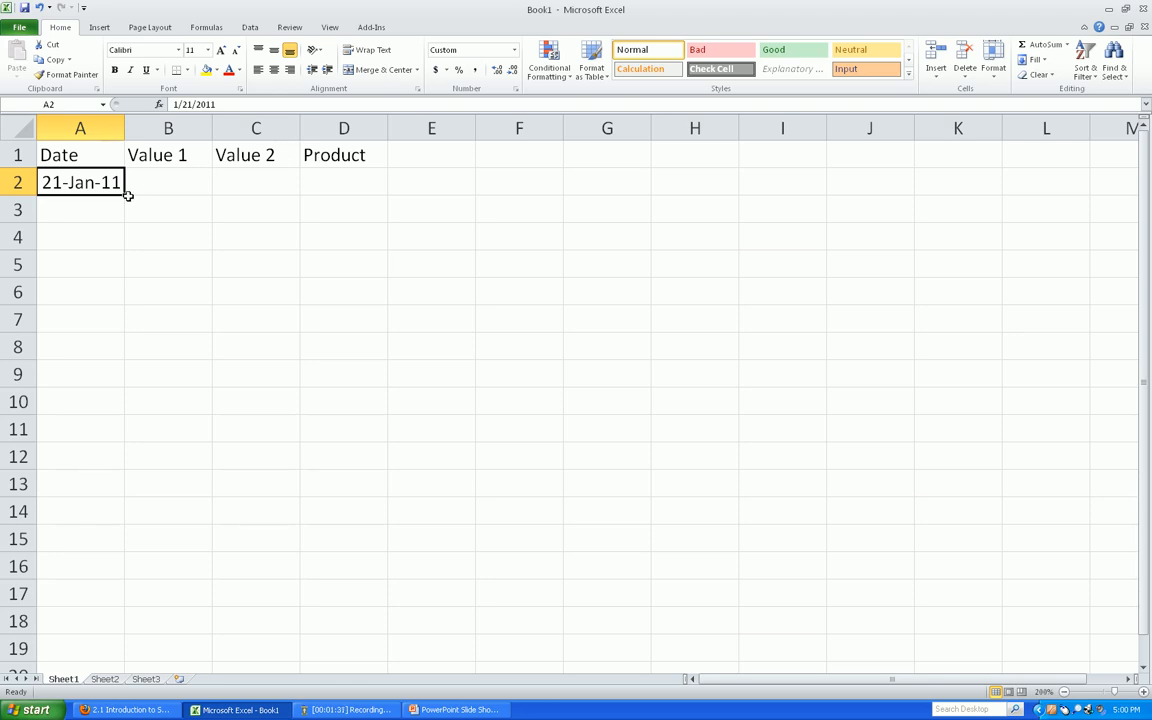
{"action": "mouse_move", "coordinate": [128, 198]}
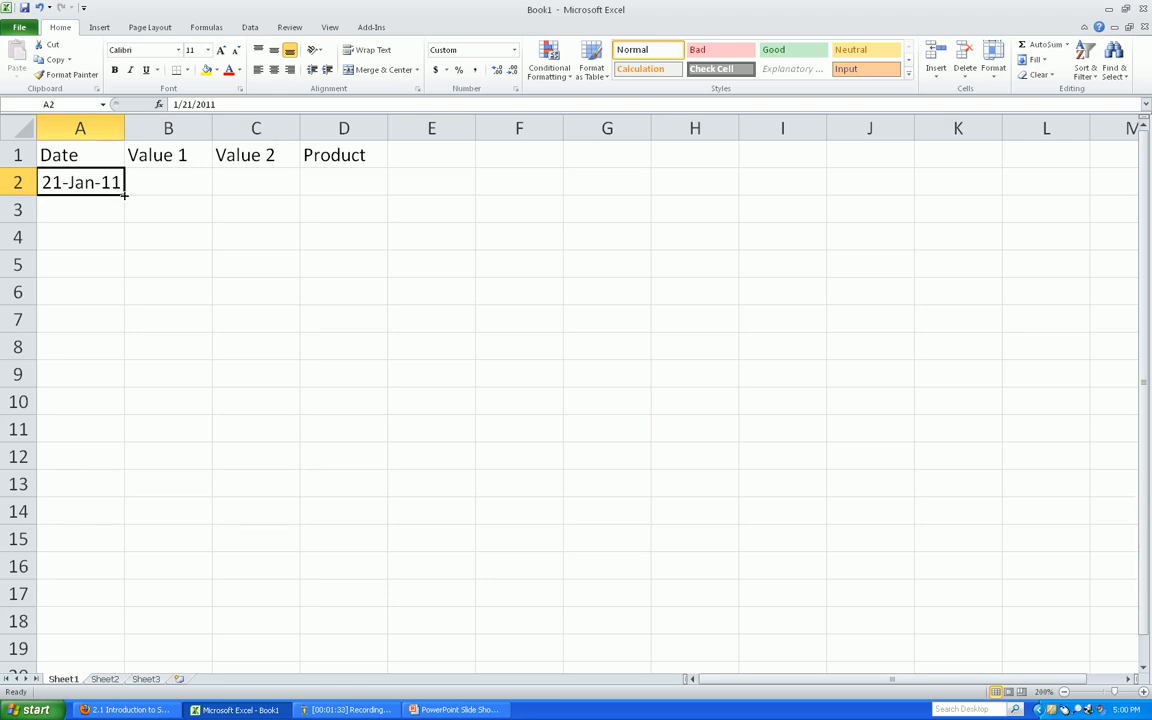
{"action": "mouse_move", "coordinate": [130, 188]}
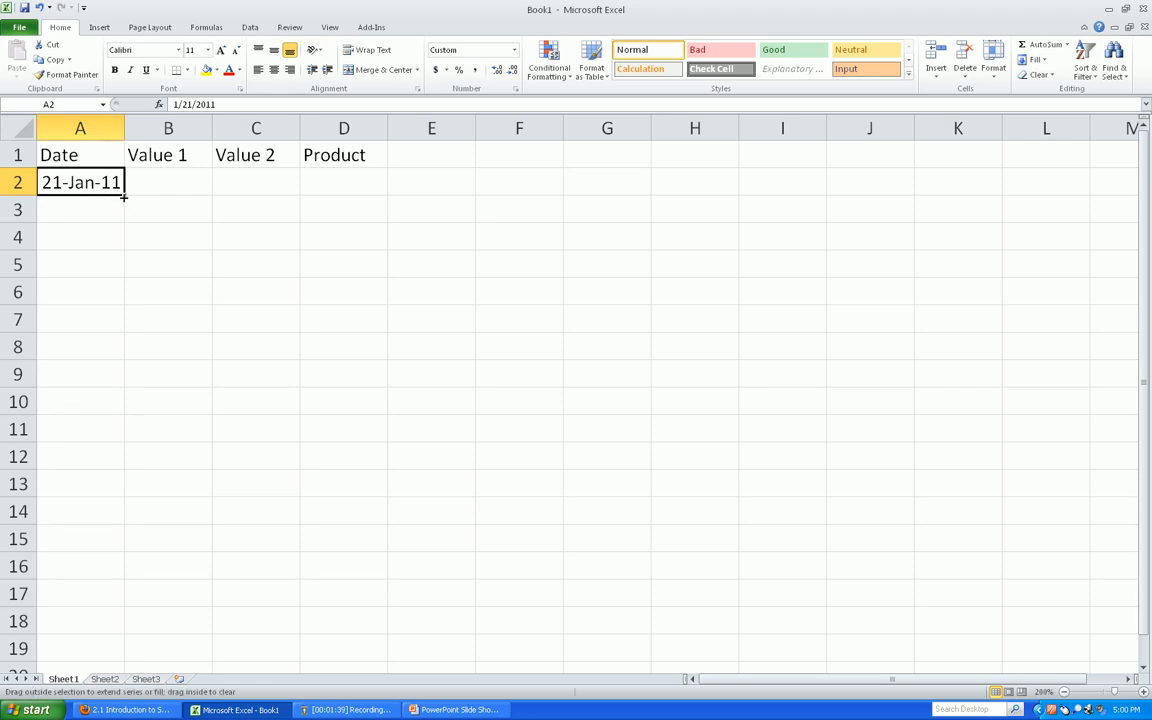
Fill the dates down from 21-Jan-11 to 30-Jan-11 through row 11.
{"action": "left_click_drag", "start_coordinate": [122, 196], "coordinate": [120, 364]}
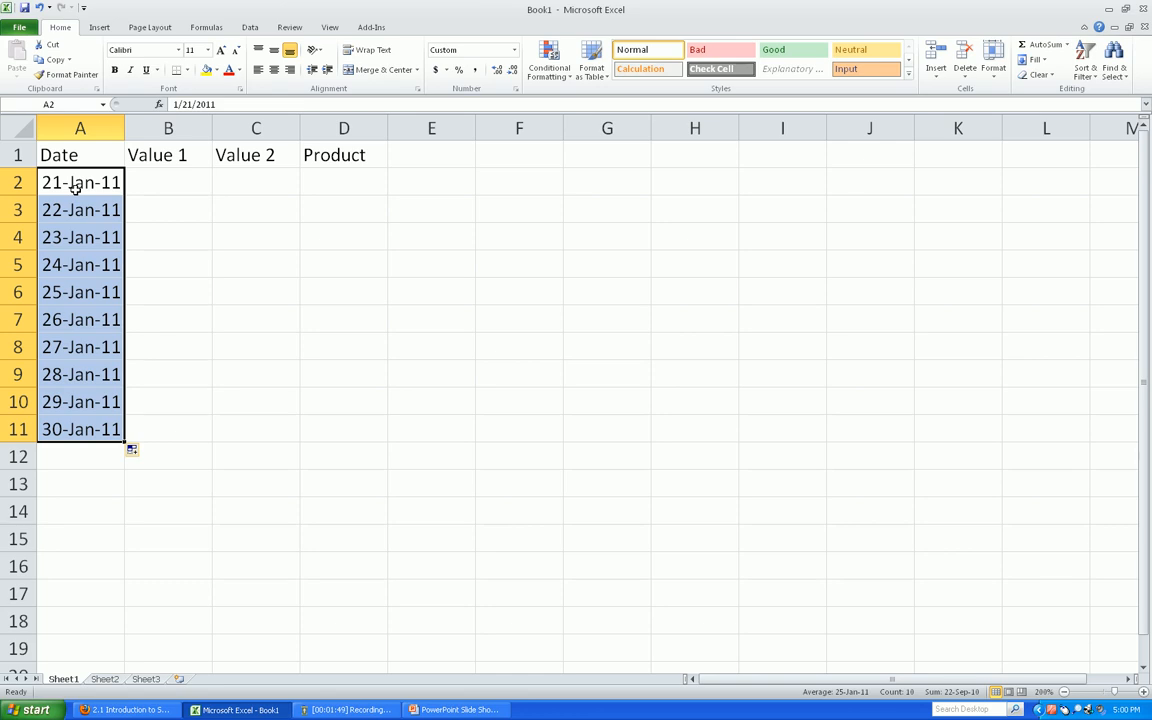
{"action": "mouse_move", "coordinate": [72, 400]}
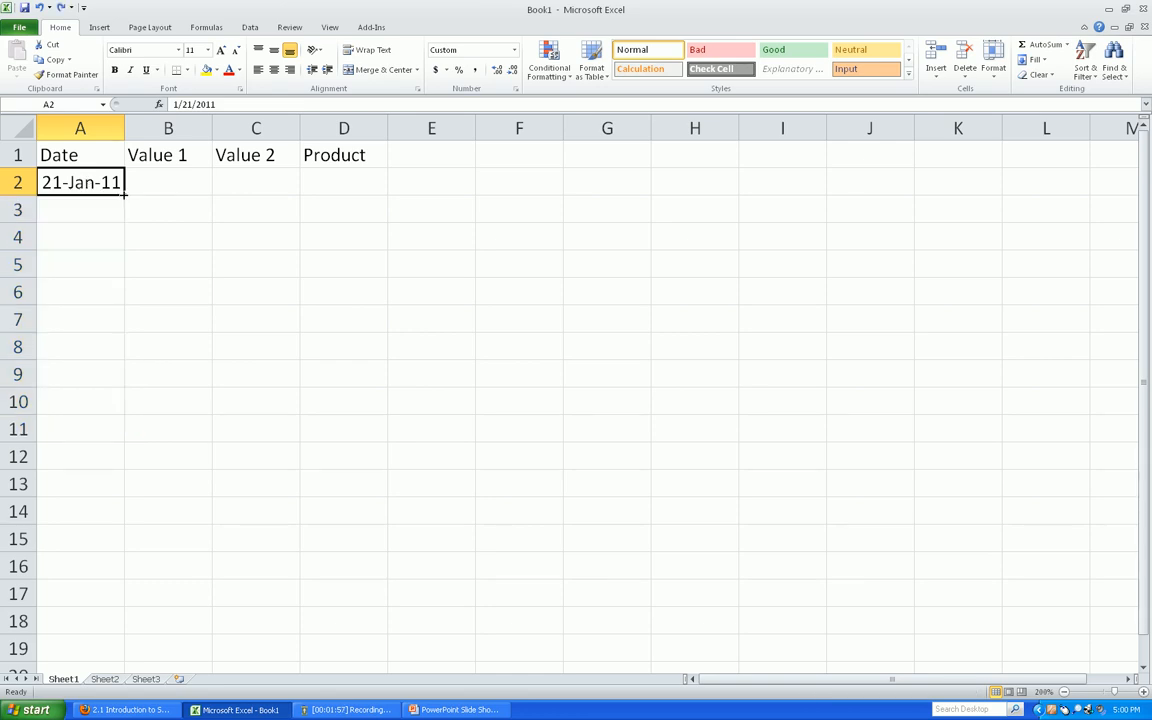
{"action": "left_click_drag", "start_coordinate": [120, 196], "coordinate": [120, 212]}
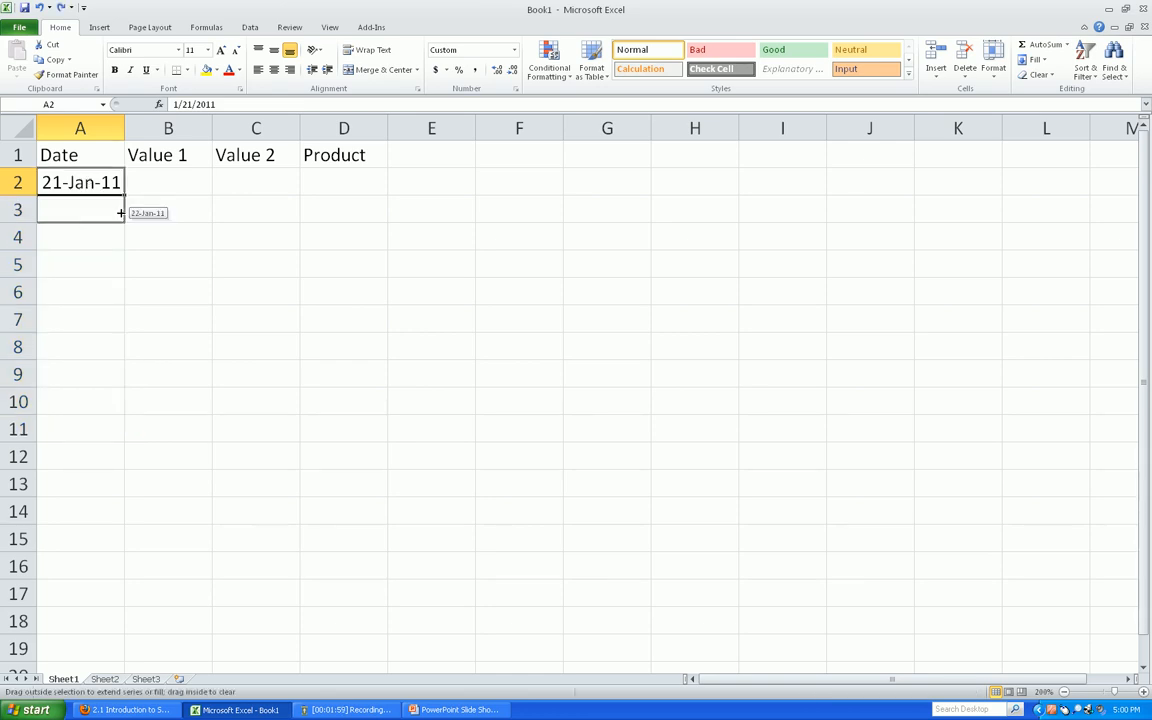
{"action": "left_click_drag", "start_coordinate": [120, 196], "coordinate": [120, 276]}
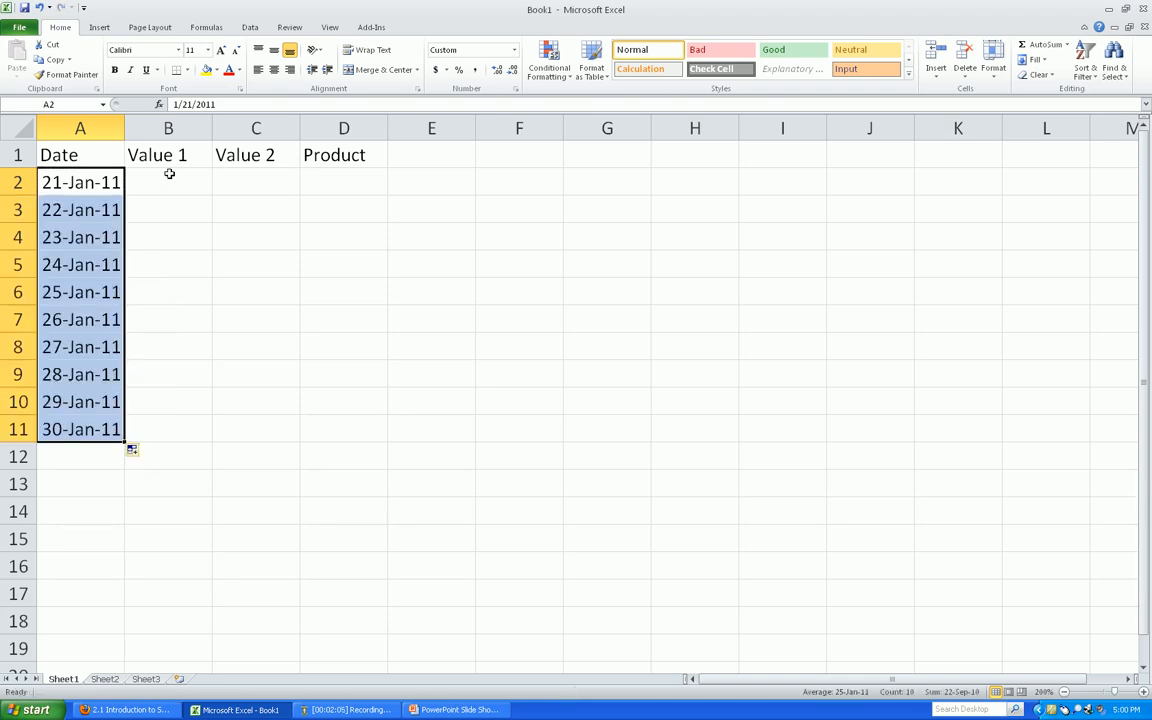
Enter 1 in B2 and 2 in B3 to start the Value 1 series.
{"action": "left_click", "coordinate": [168, 182]}
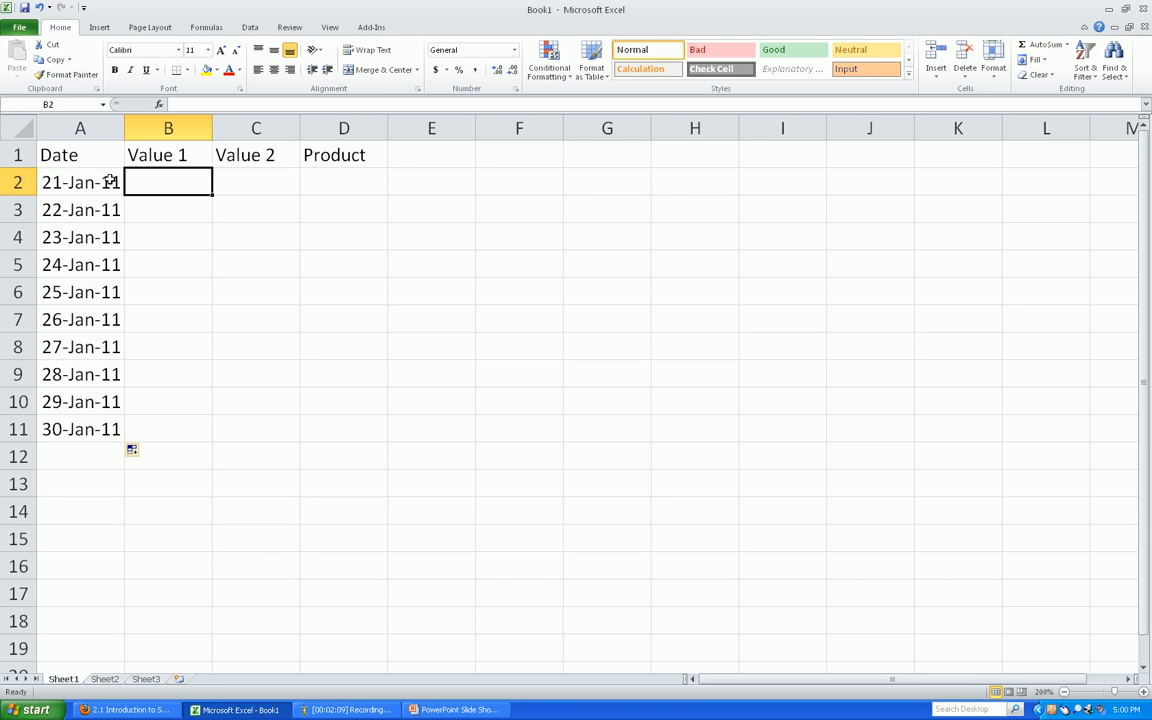
{"action": "type", "text": "1"}
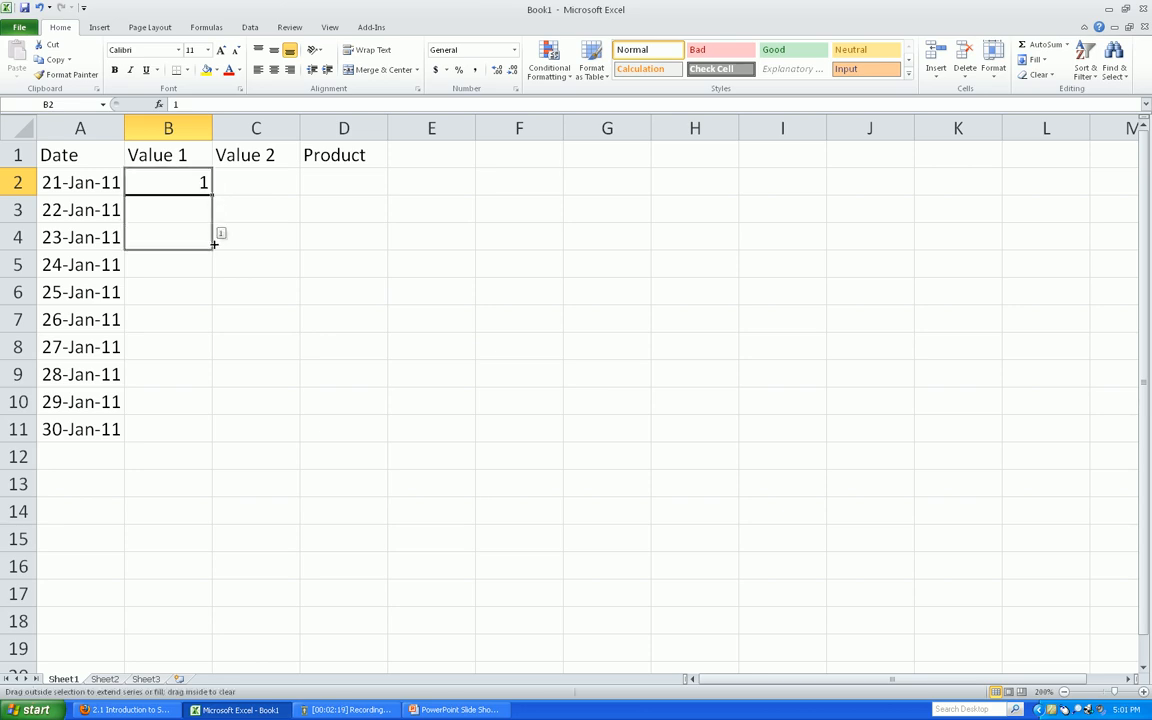
{"action": "left_click_drag", "start_coordinate": [212, 246], "coordinate": [210, 414]}
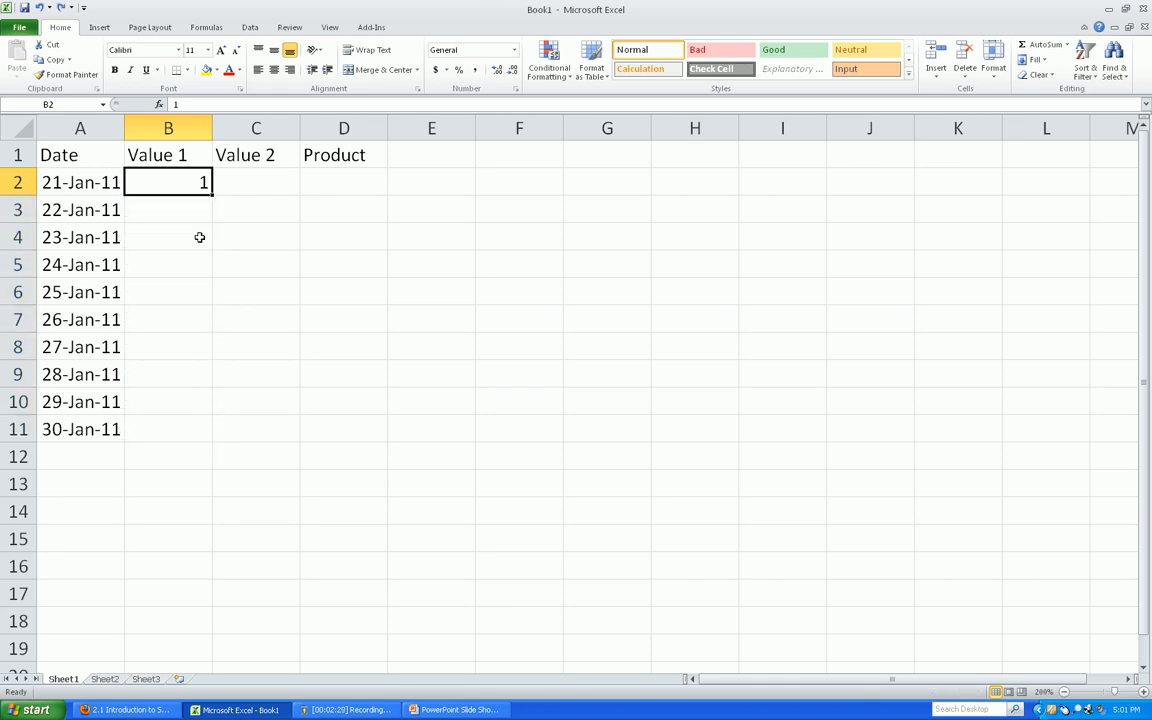
{"action": "type", "text": "2"}
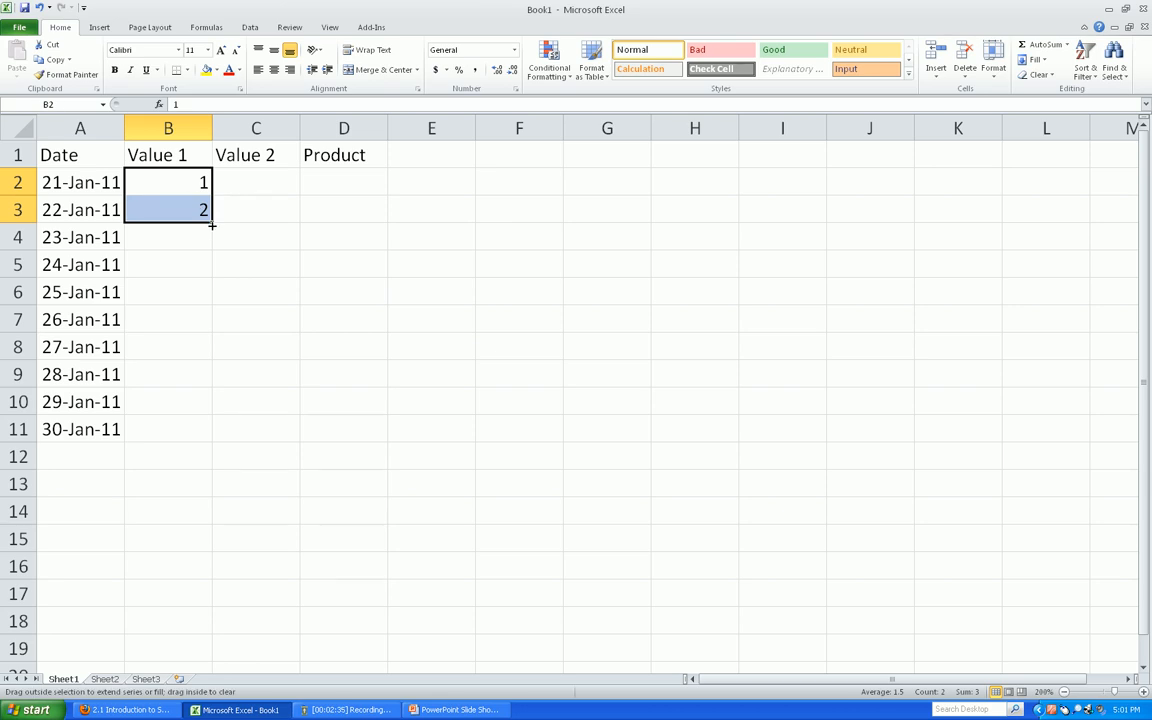
Fill the Value 1 series 1 through 10 down to row 11.
{"action": "left_click_drag", "start_coordinate": [212, 224], "coordinate": [212, 364]}
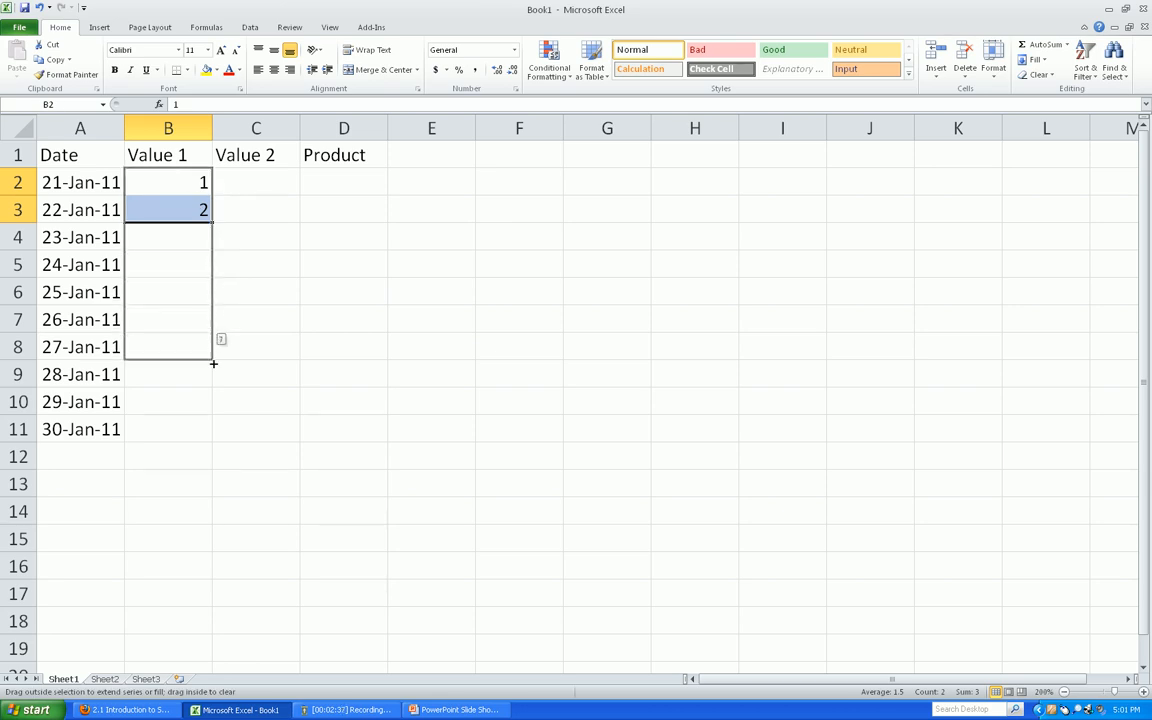
{"action": "left_click_drag", "start_coordinate": [212, 348], "coordinate": [212, 432]}
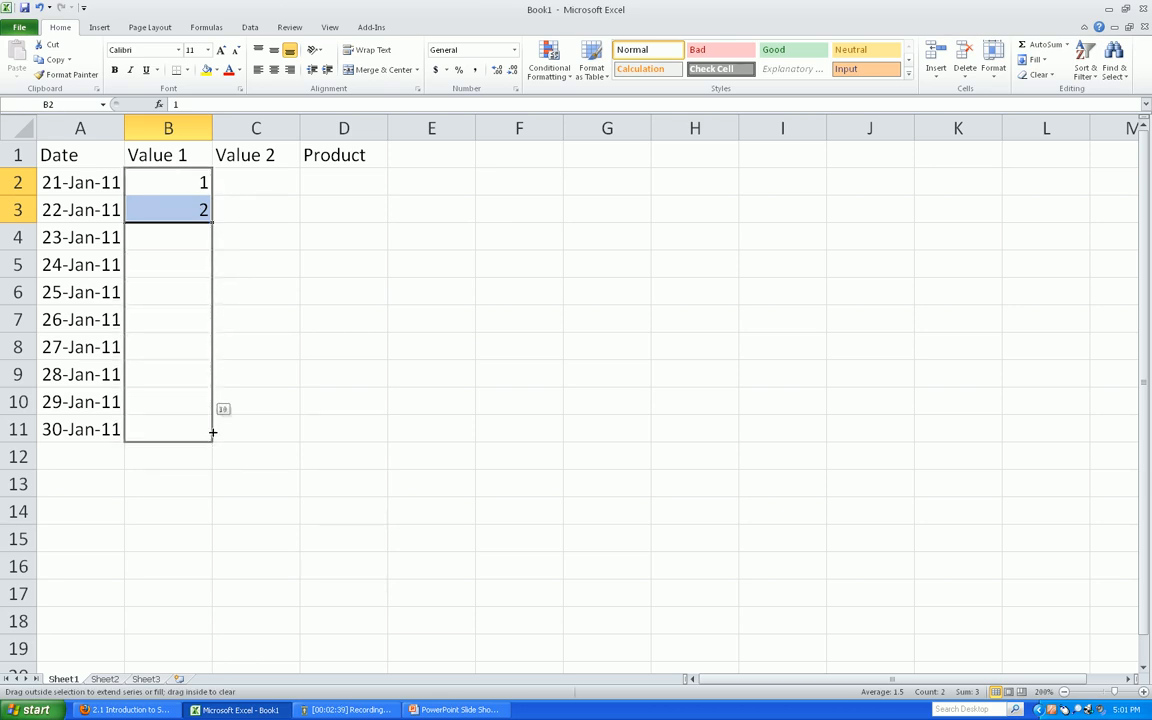
{"action": "left_click_drag", "start_coordinate": [204, 210], "coordinate": [212, 428]}
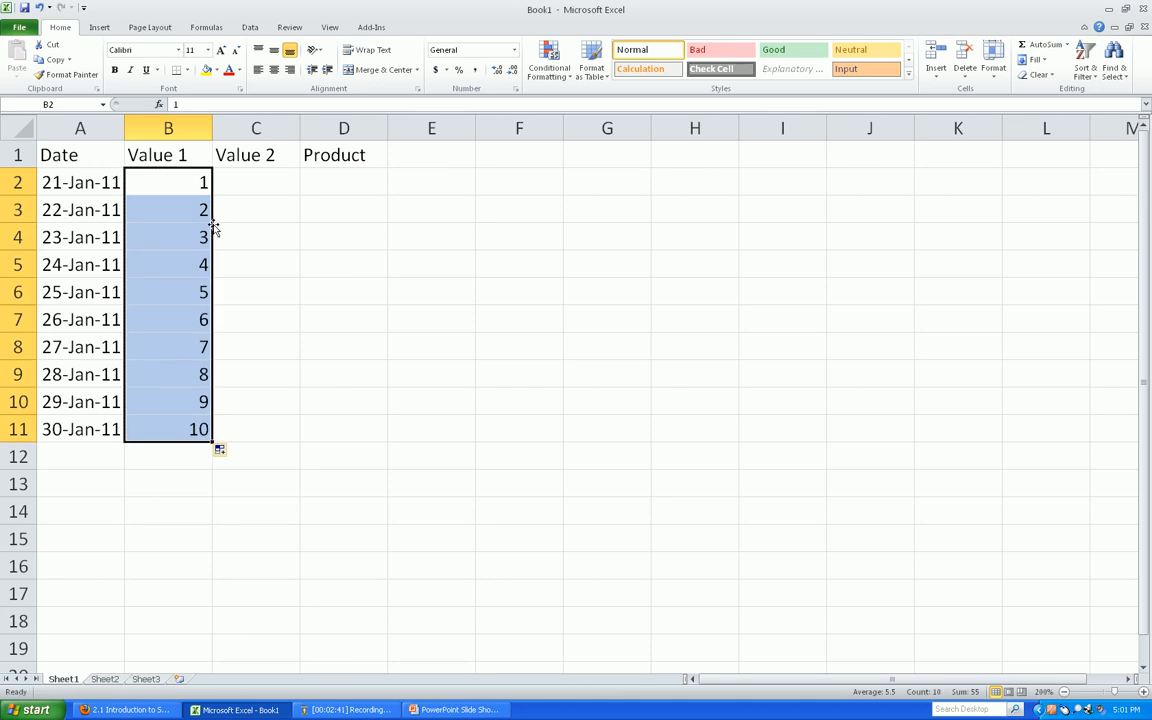
{"action": "left_click", "coordinate": [168, 182]}
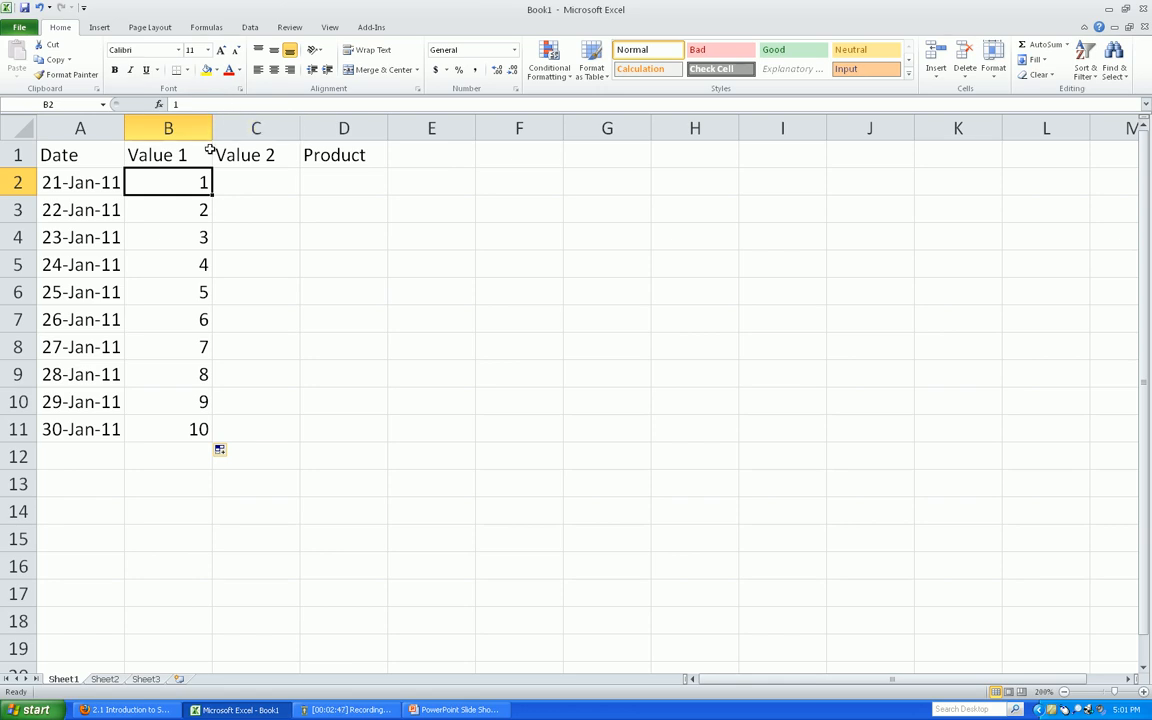
{"action": "mouse_move", "coordinate": [204, 104]}
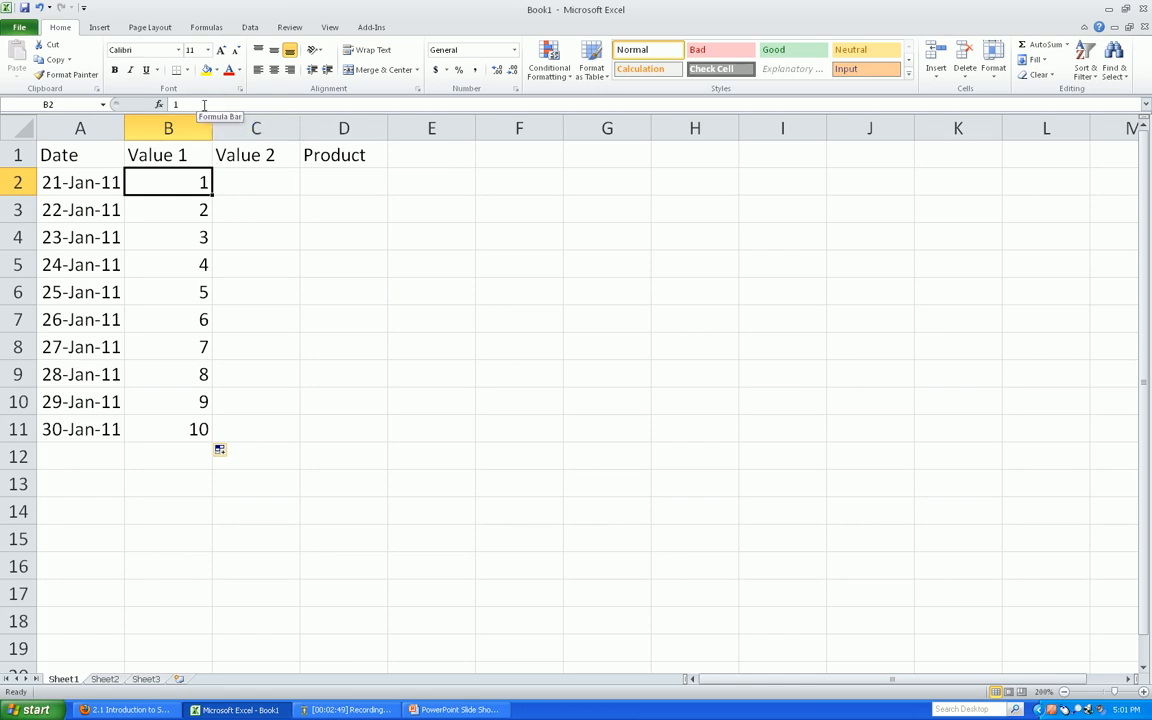
{"action": "left_click", "coordinate": [168, 264]}
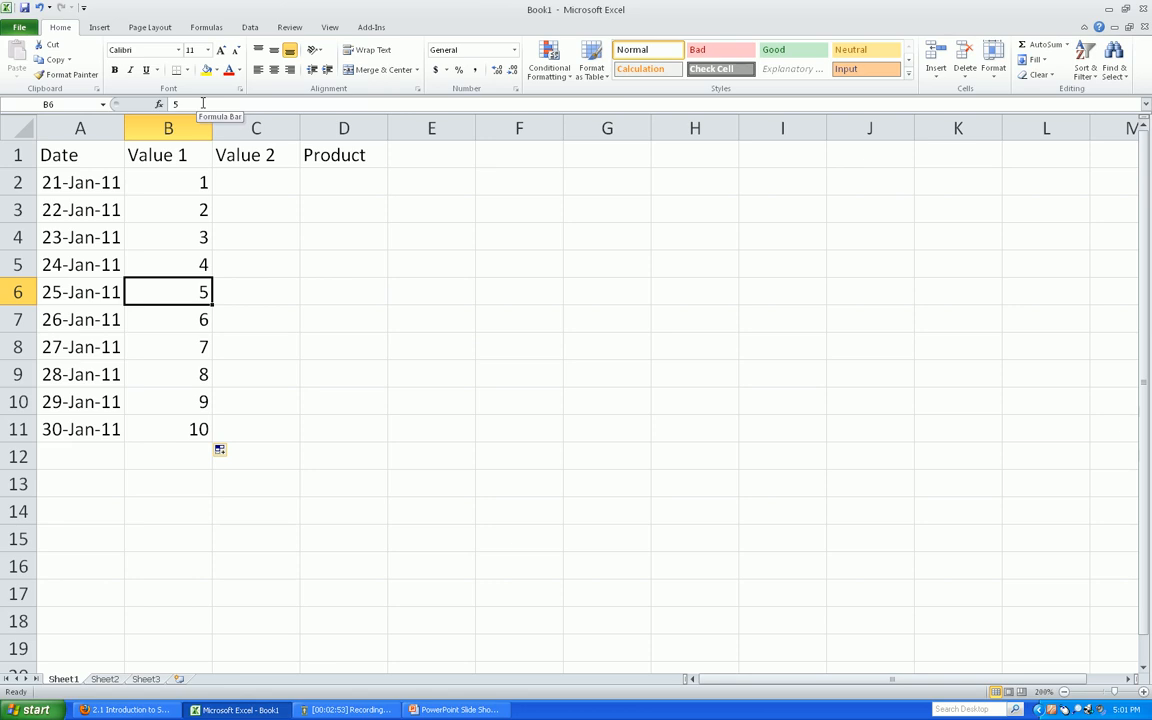
{"action": "double_click", "coordinate": [168, 292]}
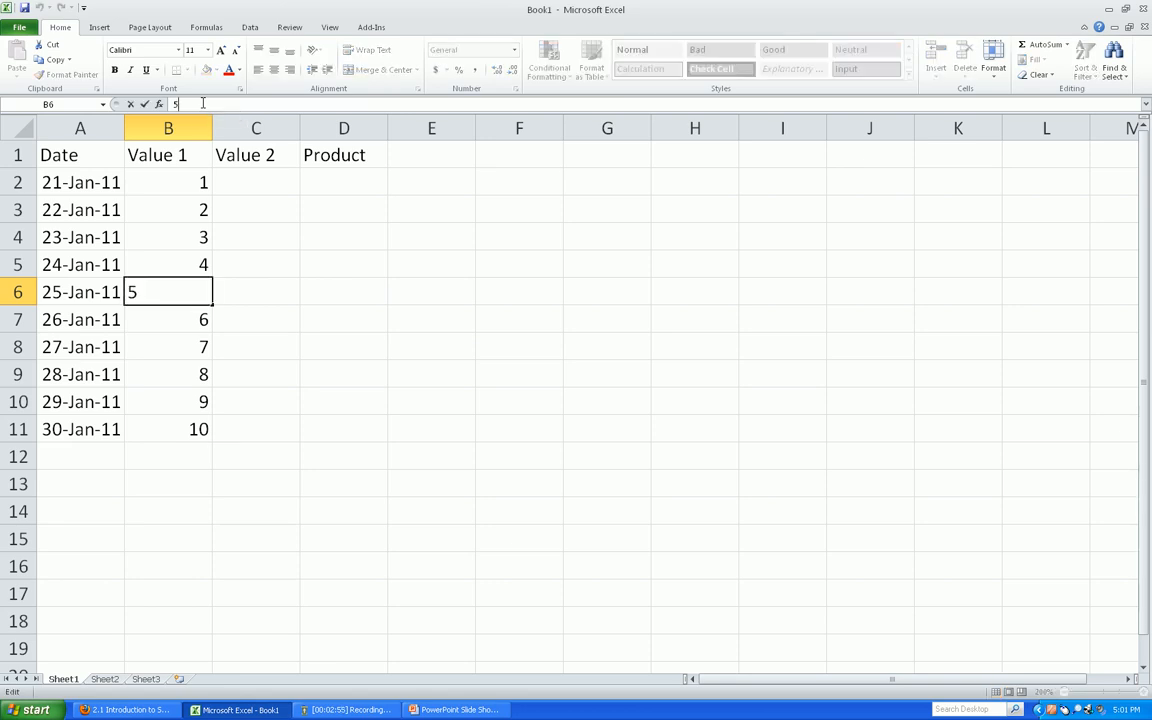
{"action": "key", "text": "Escape"}
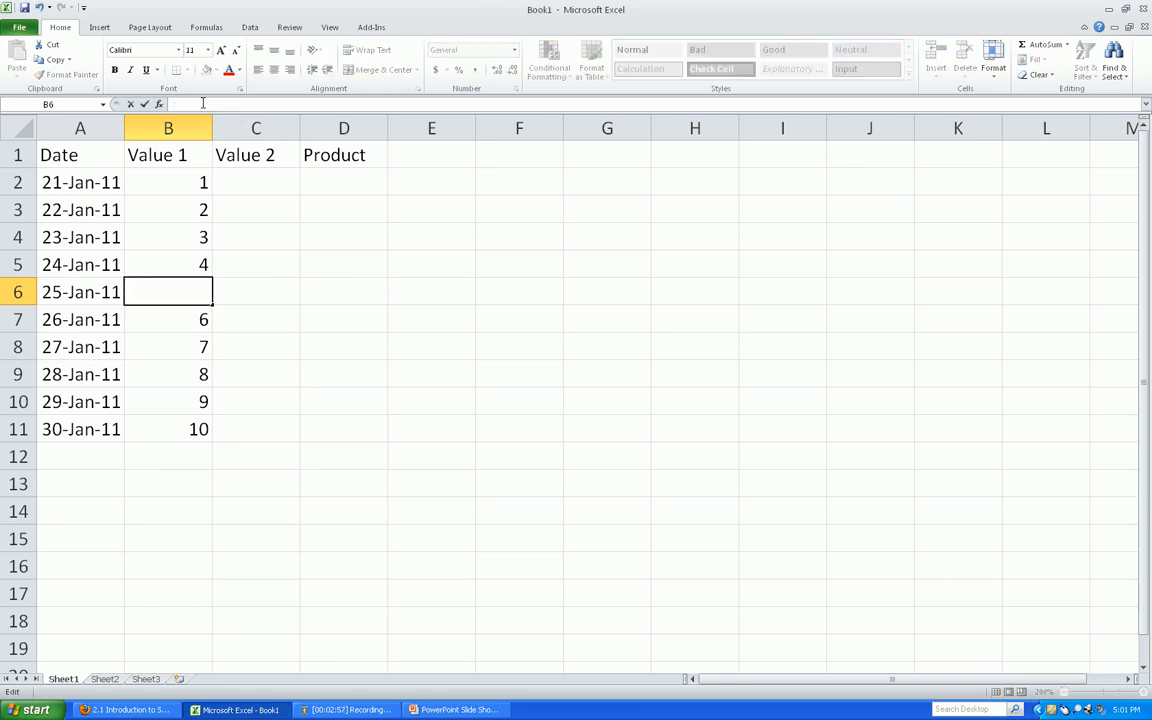
{"action": "type", "text": "5"}
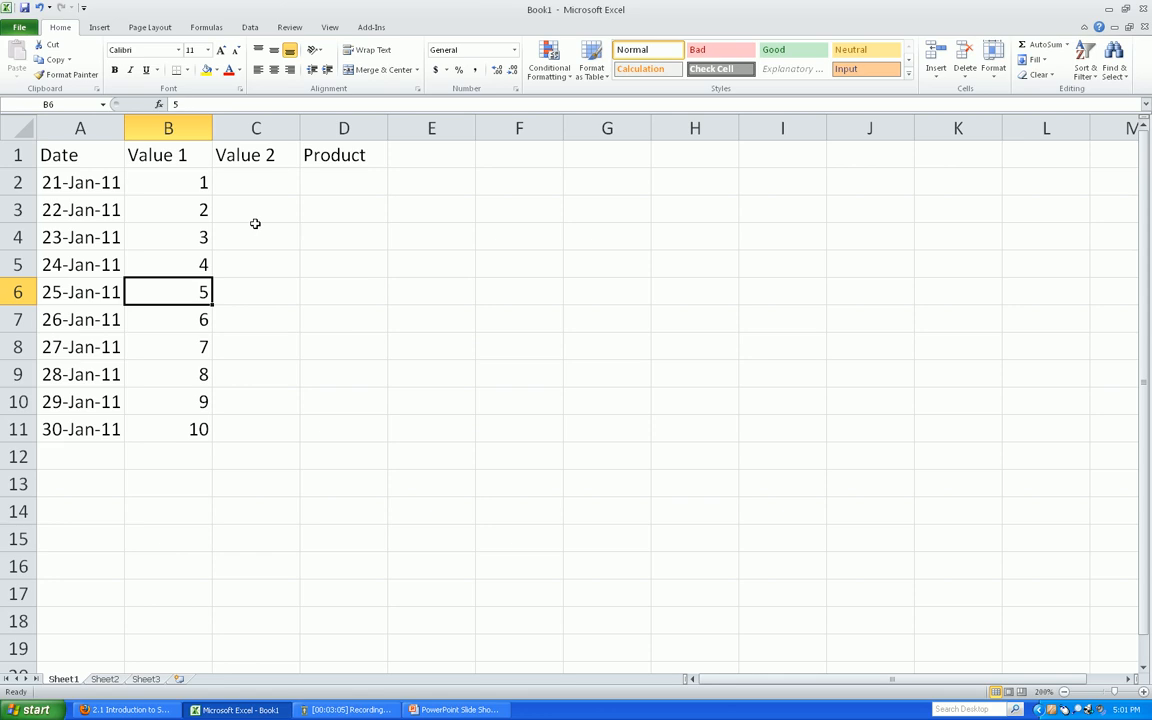
Enter 10 and 9 in C2:C3 and fill the countdown to 1 through row 11.
{"action": "type", "text": "10"}
{"action": "left_click", "coordinate": [256, 210]}
{"action": "type", "text": "9"}
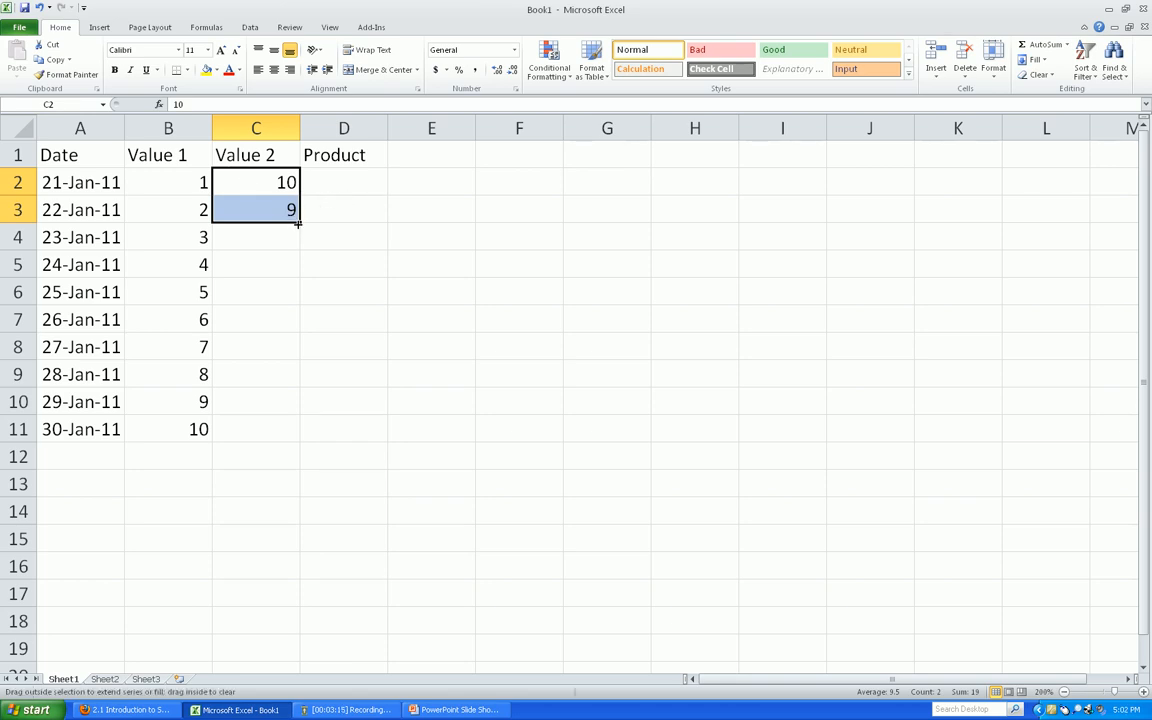
{"action": "left_click_drag", "start_coordinate": [296, 224], "coordinate": [296, 428]}
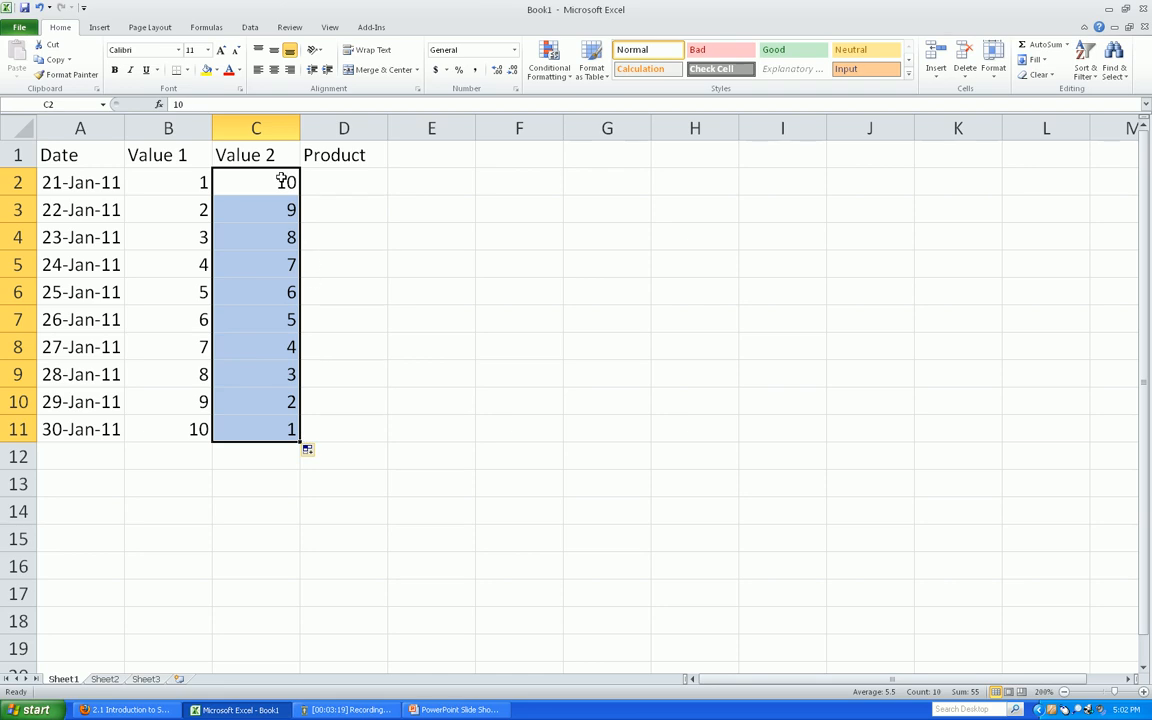
{"action": "left_click", "coordinate": [256, 182]}
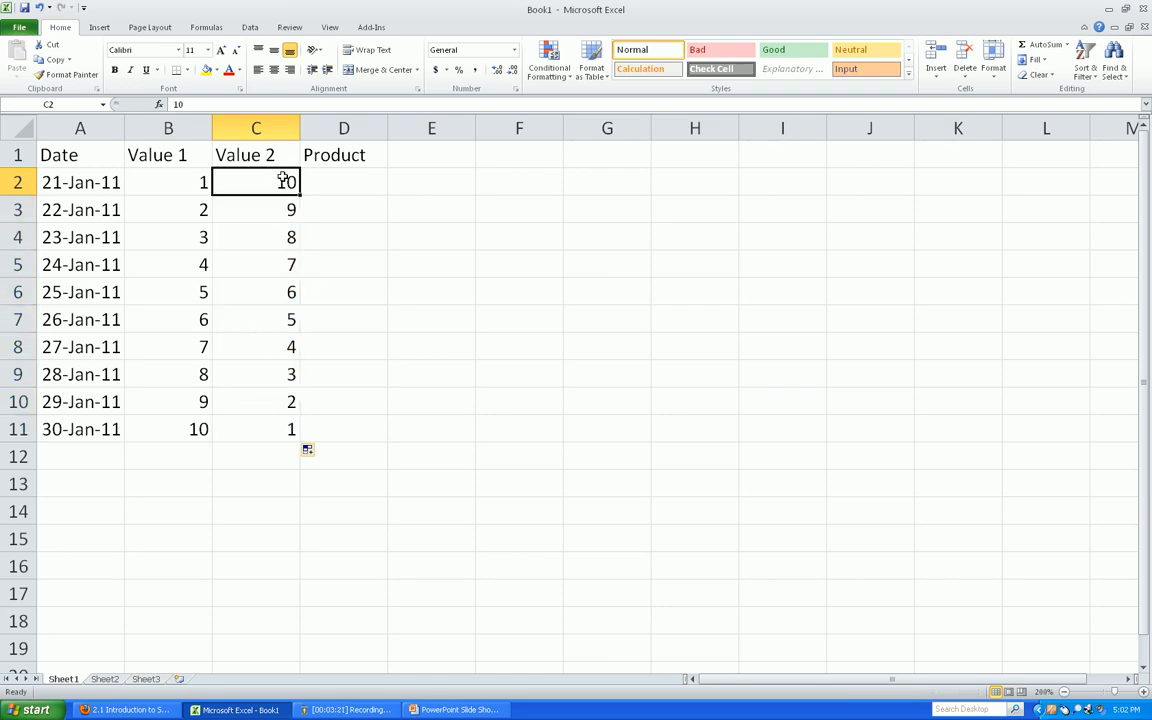
{"action": "left_click", "coordinate": [344, 180]}
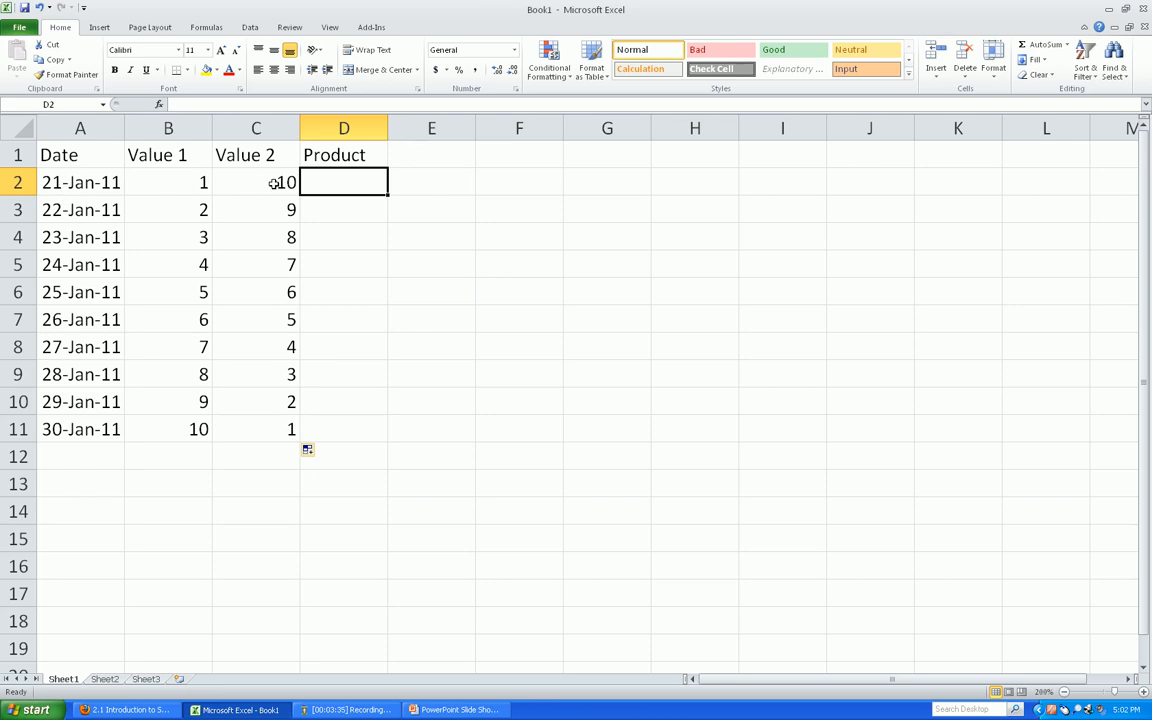
{"action": "mouse_move", "coordinate": [350, 184]}
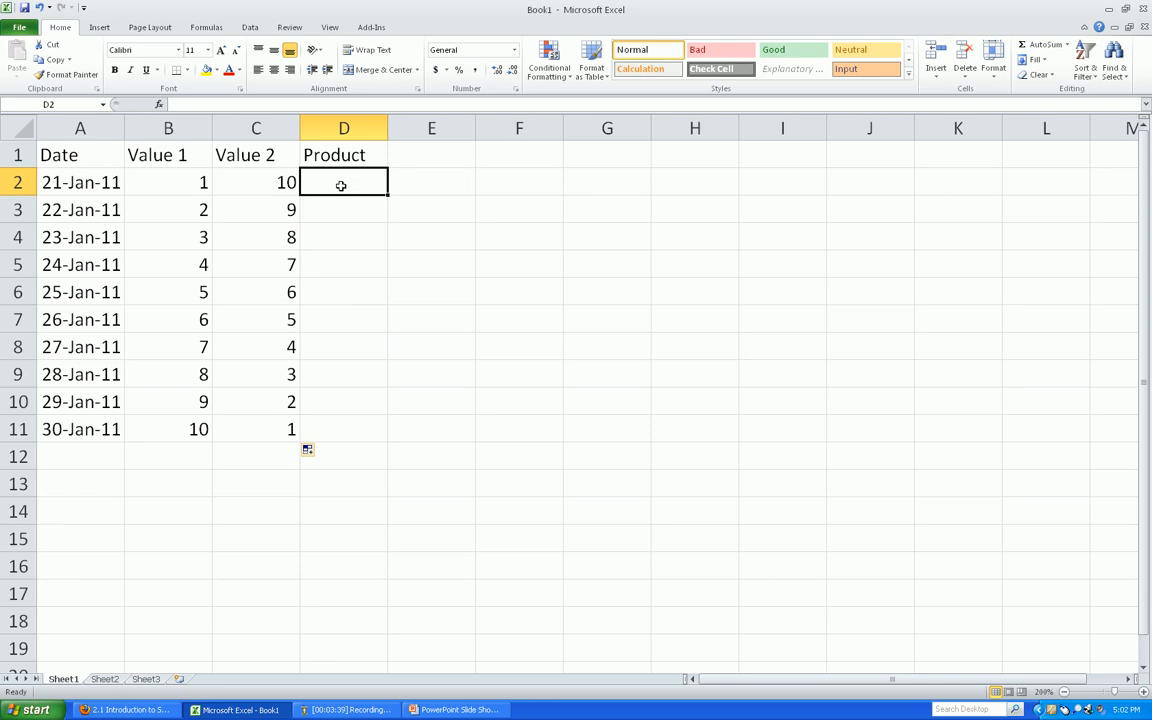
{"action": "mouse_move", "coordinate": [340, 152]}
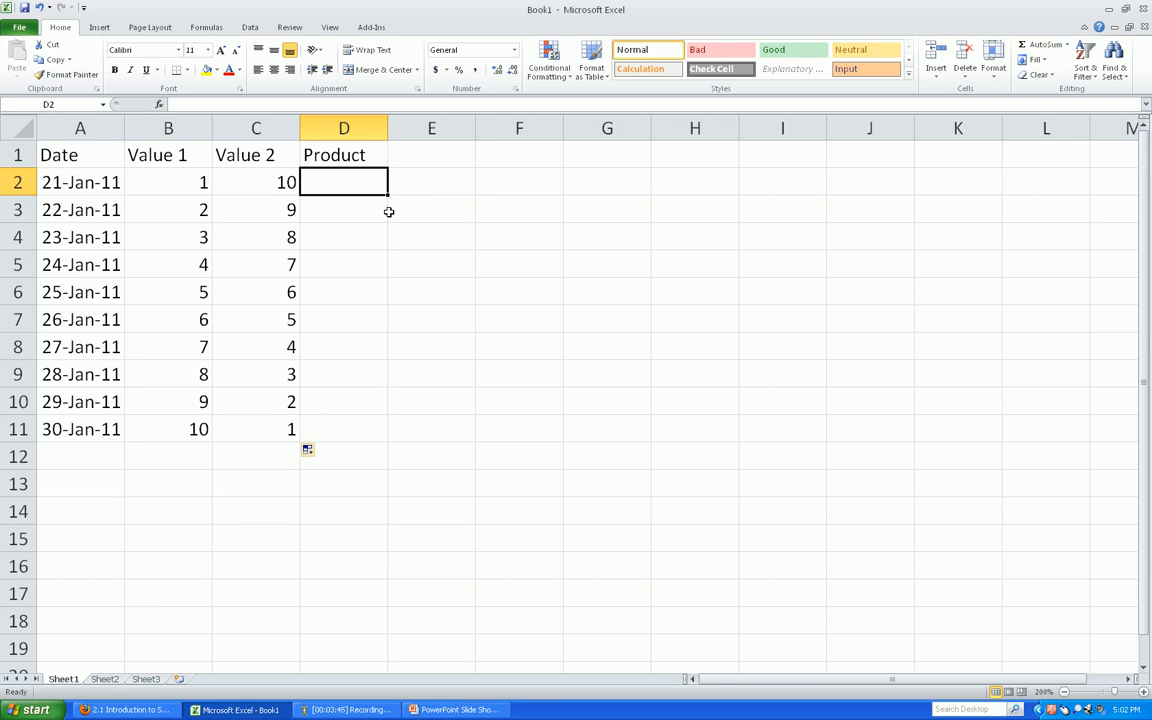
{"action": "type", "text": "="}
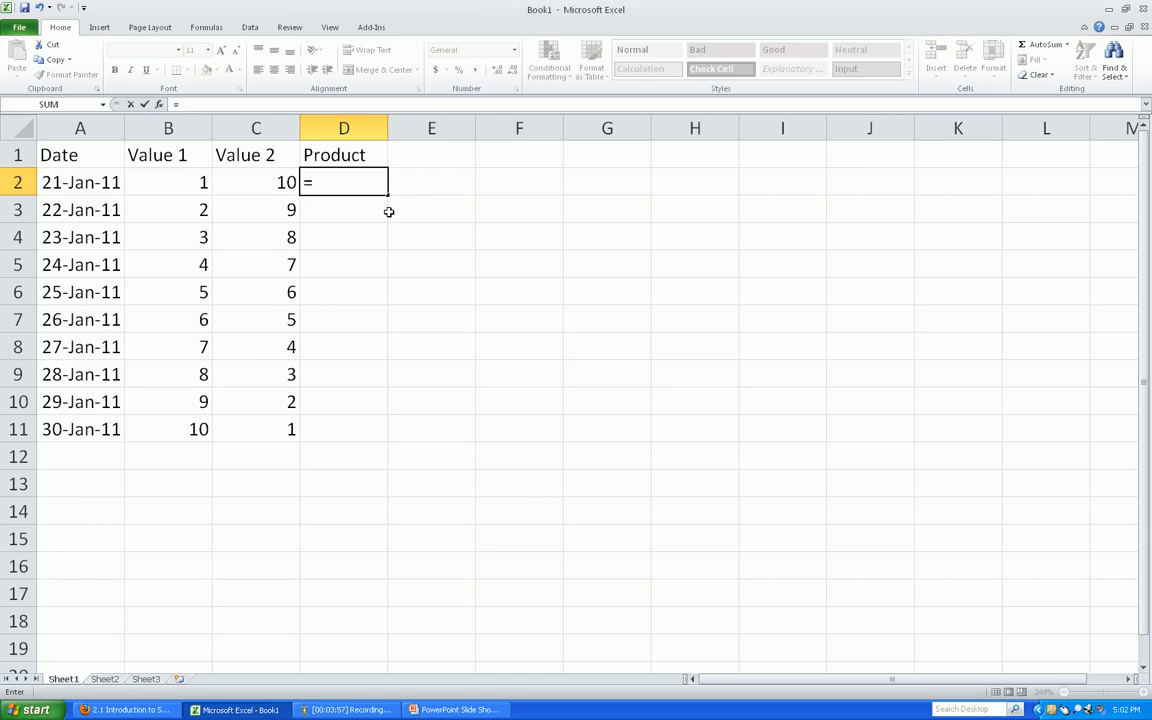
{"action": "type", "text": "b1"}
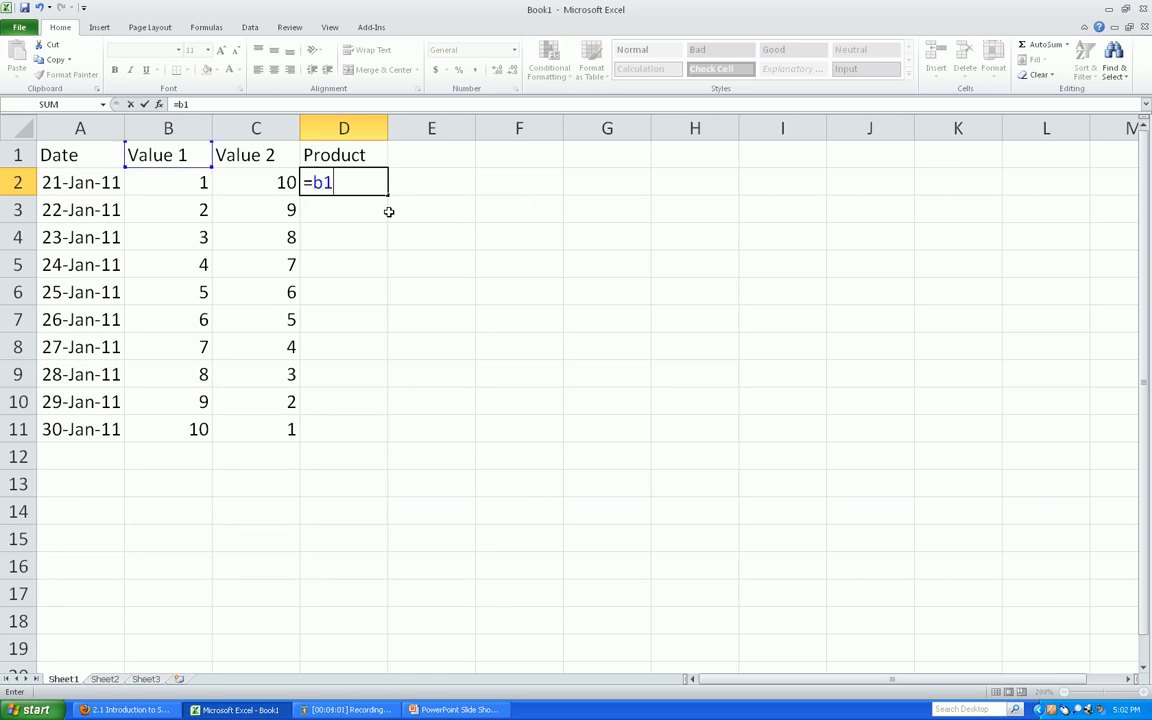
{"action": "key", "text": "Backspace"}
{"action": "type", "text": "2"}
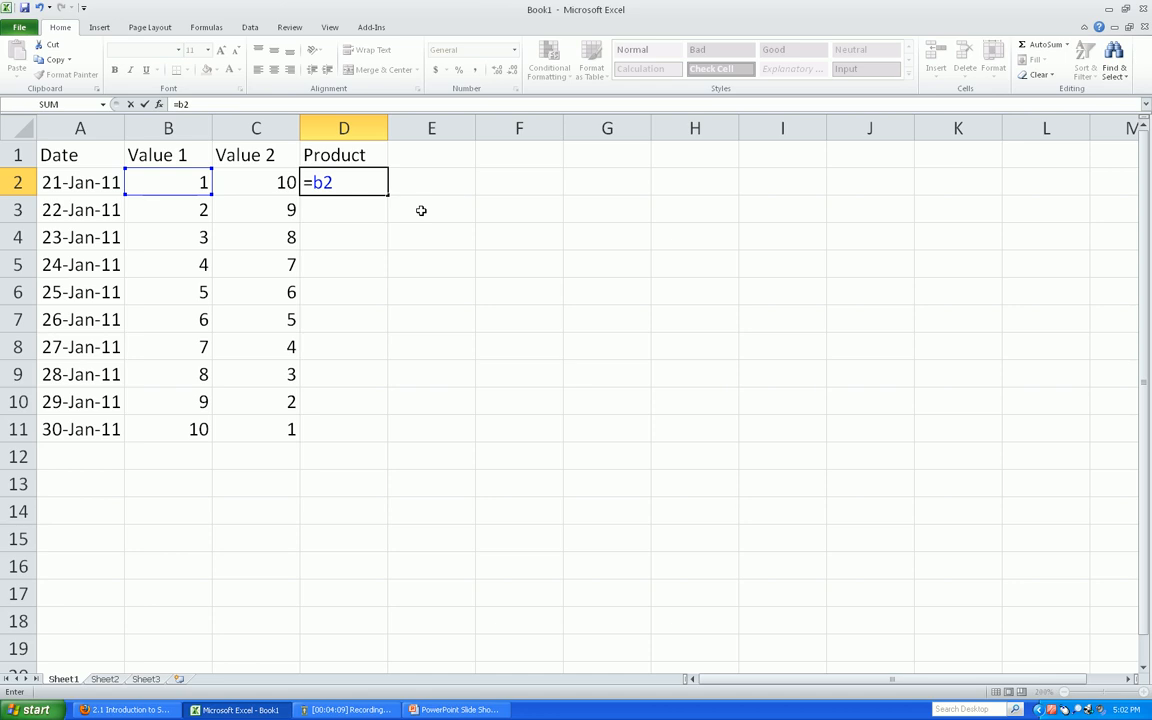
{"action": "type", "text": "*"}
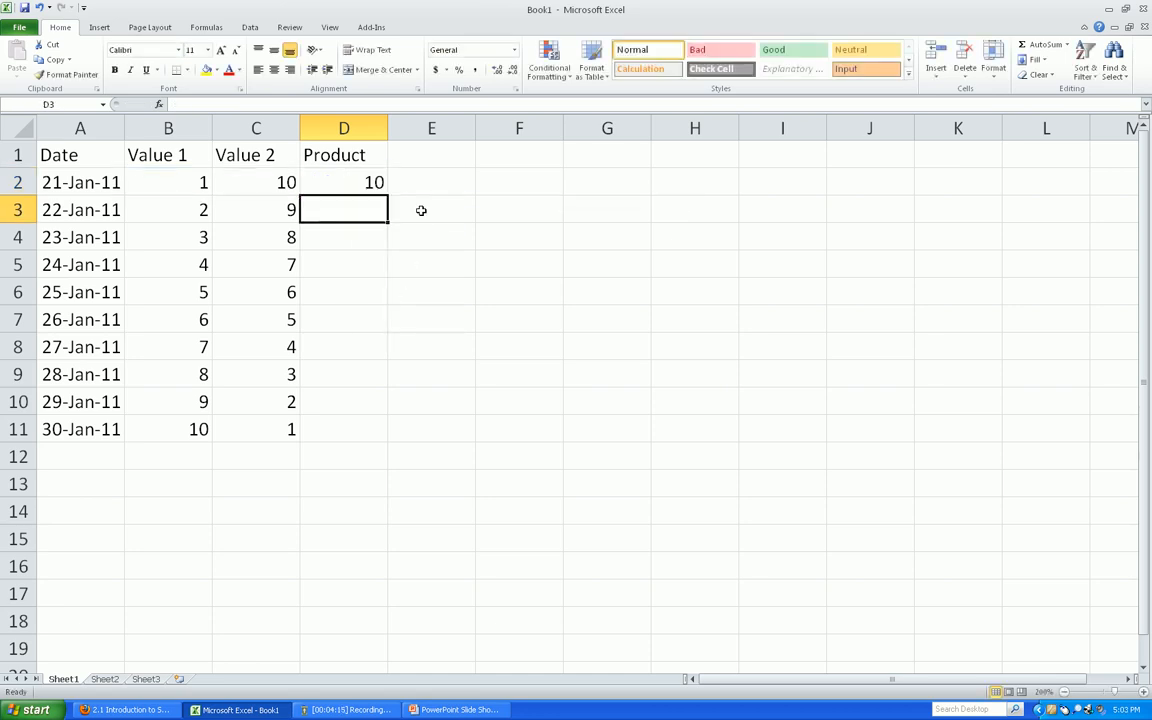
{"action": "left_click", "coordinate": [344, 182]}
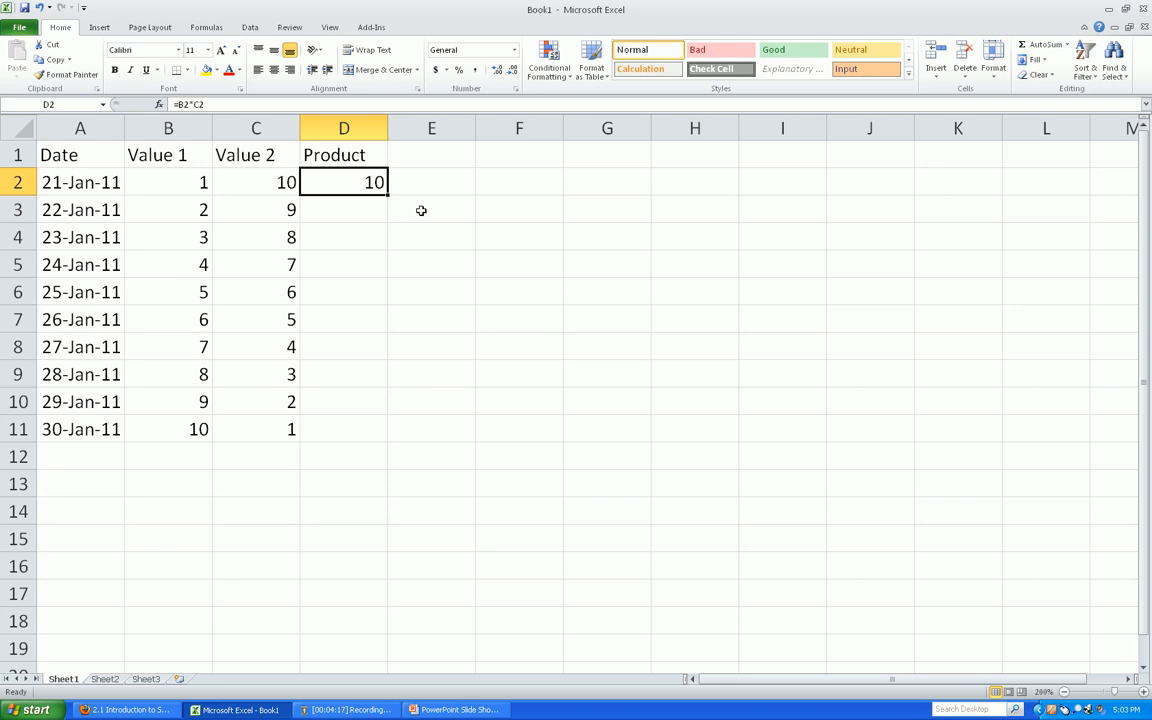
{"action": "key", "text": "Delete"}
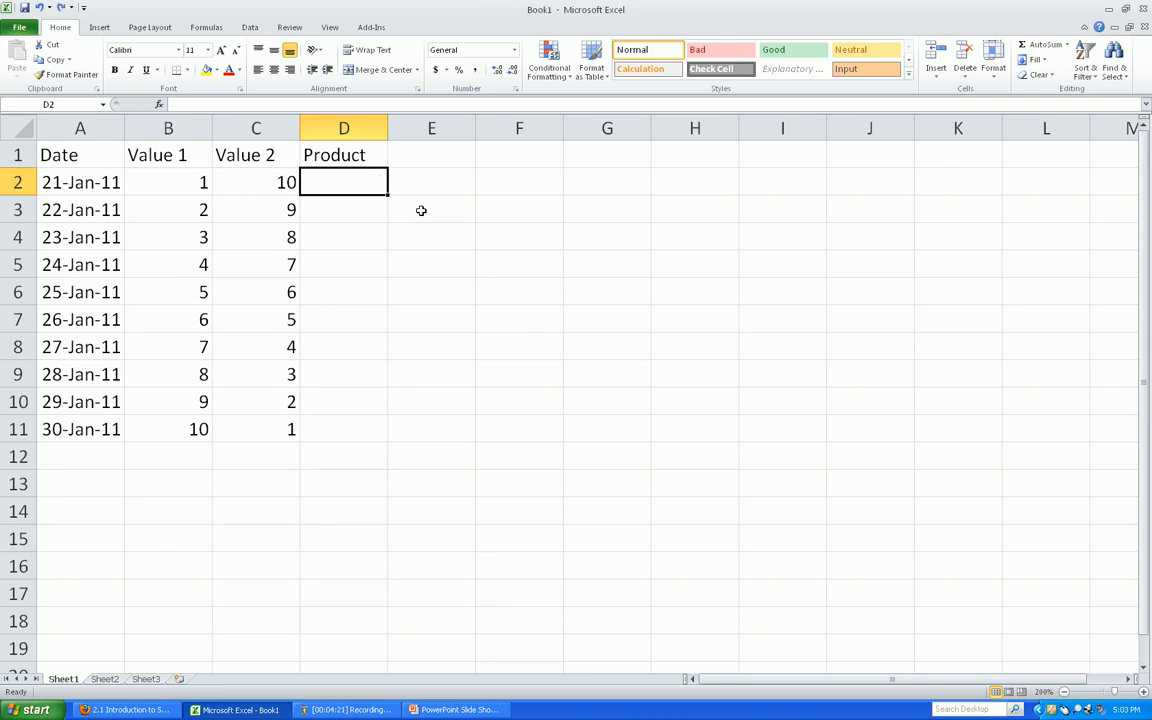
Enter =B2*C2 in D2 and =B3*C3 in D3, giving products 10 and 18.
{"action": "type", "text": "="}
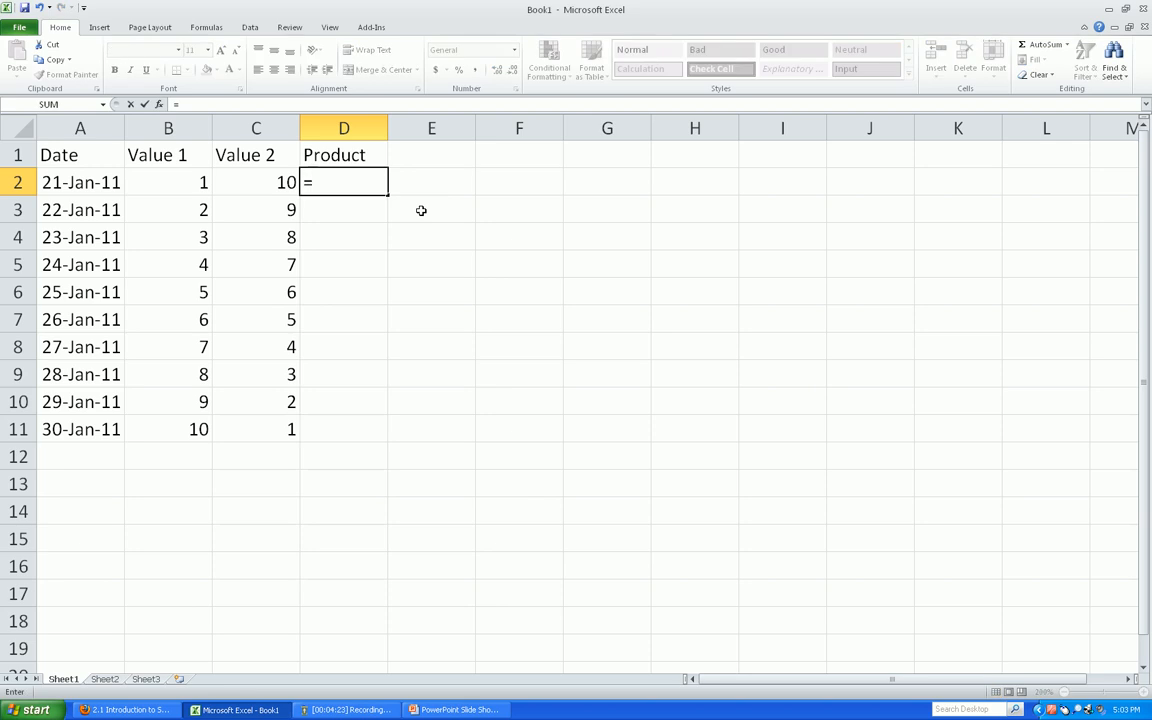
{"action": "left_click", "coordinate": [168, 182]}
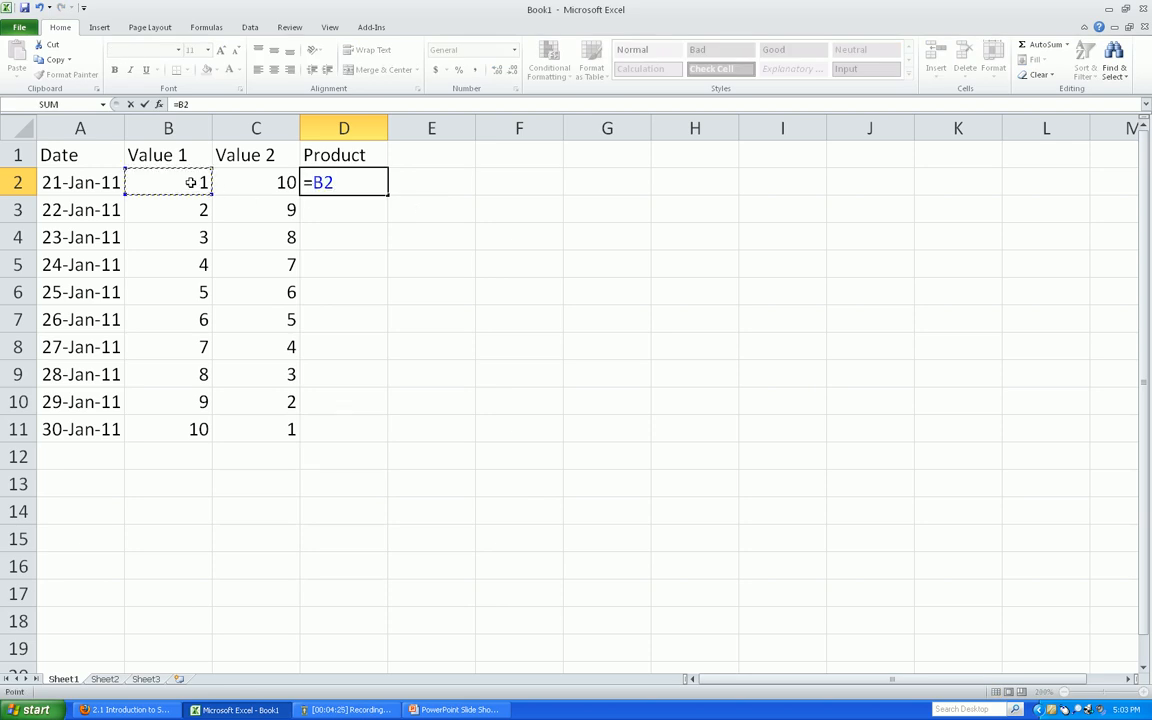
{"action": "type", "text": "*"}
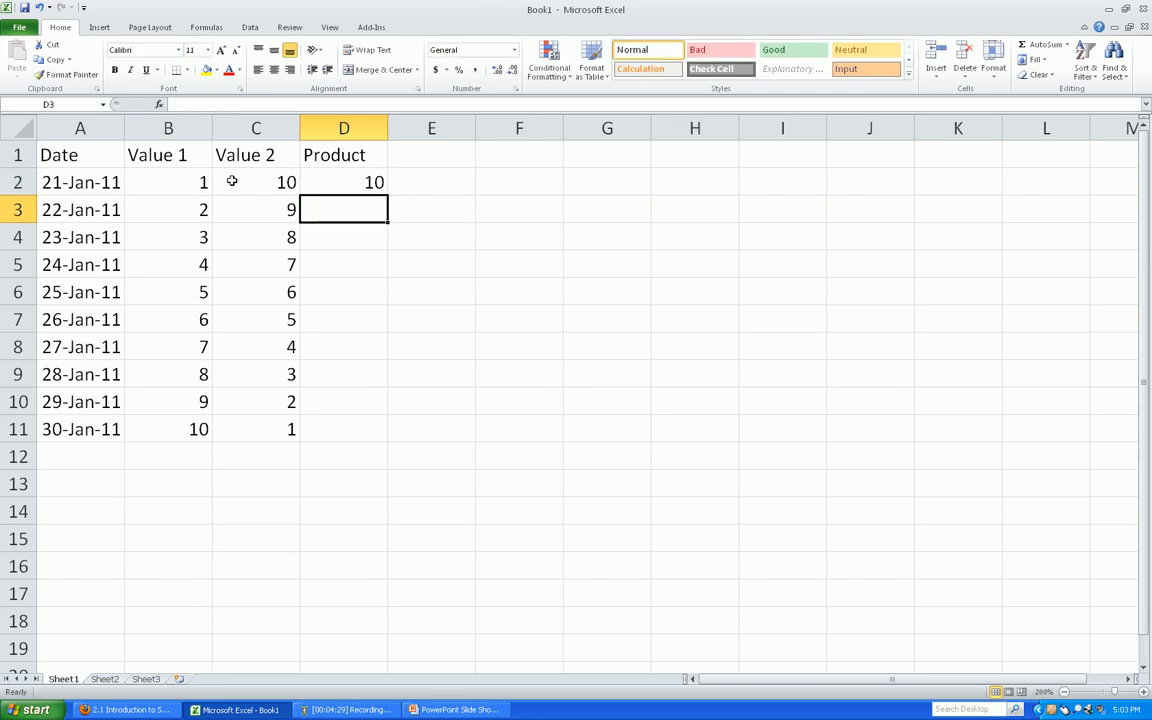
{"action": "left_click", "coordinate": [344, 182]}
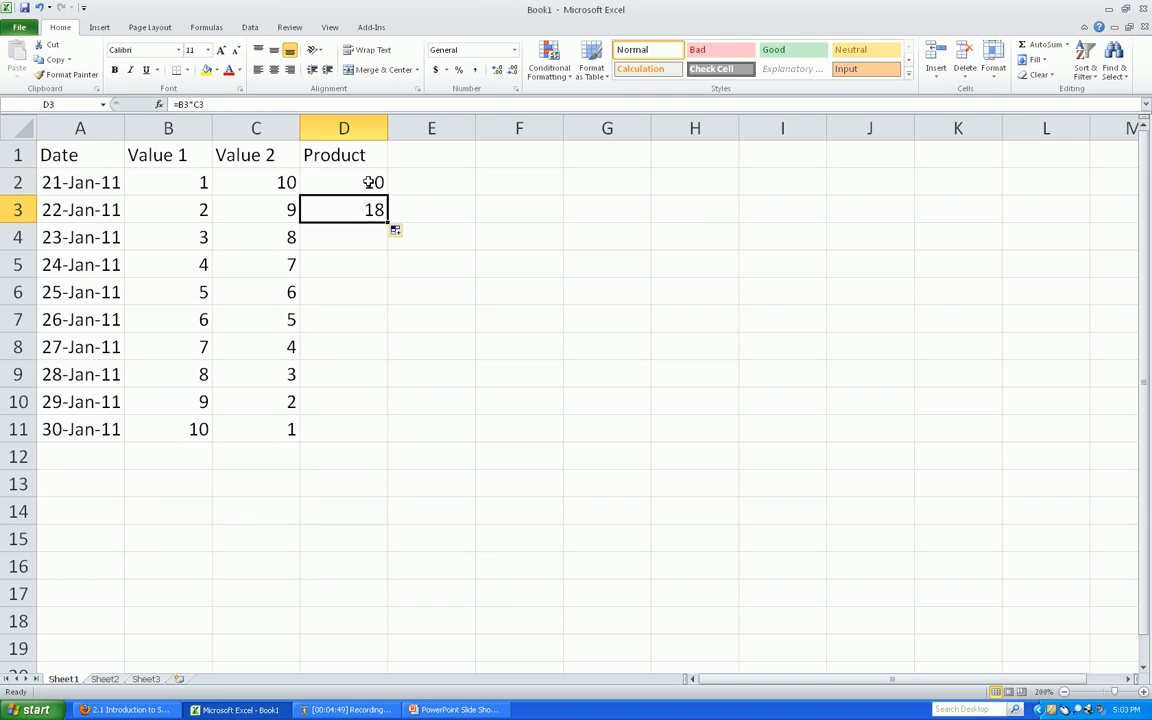
Fill the Product formulas down to D11, showing 10, 18, 24, 28, 30, 30, 28, 24, 18, 10.
{"action": "left_click", "coordinate": [344, 180]}
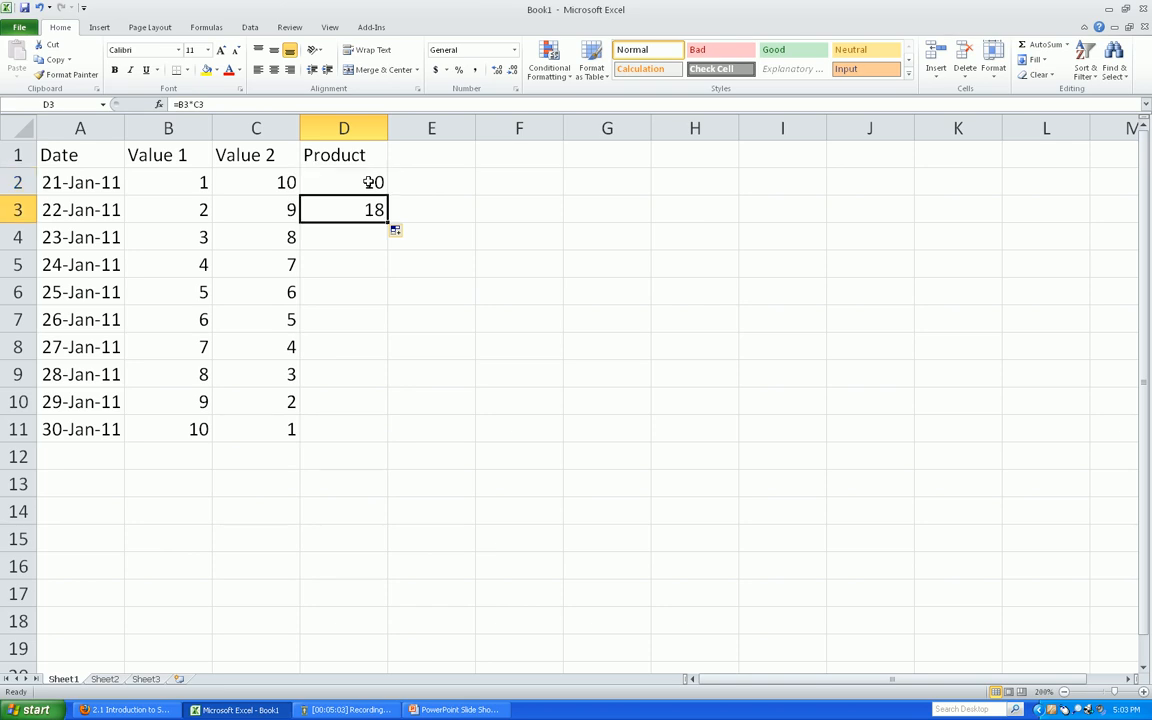
{"action": "left_click", "coordinate": [344, 182]}
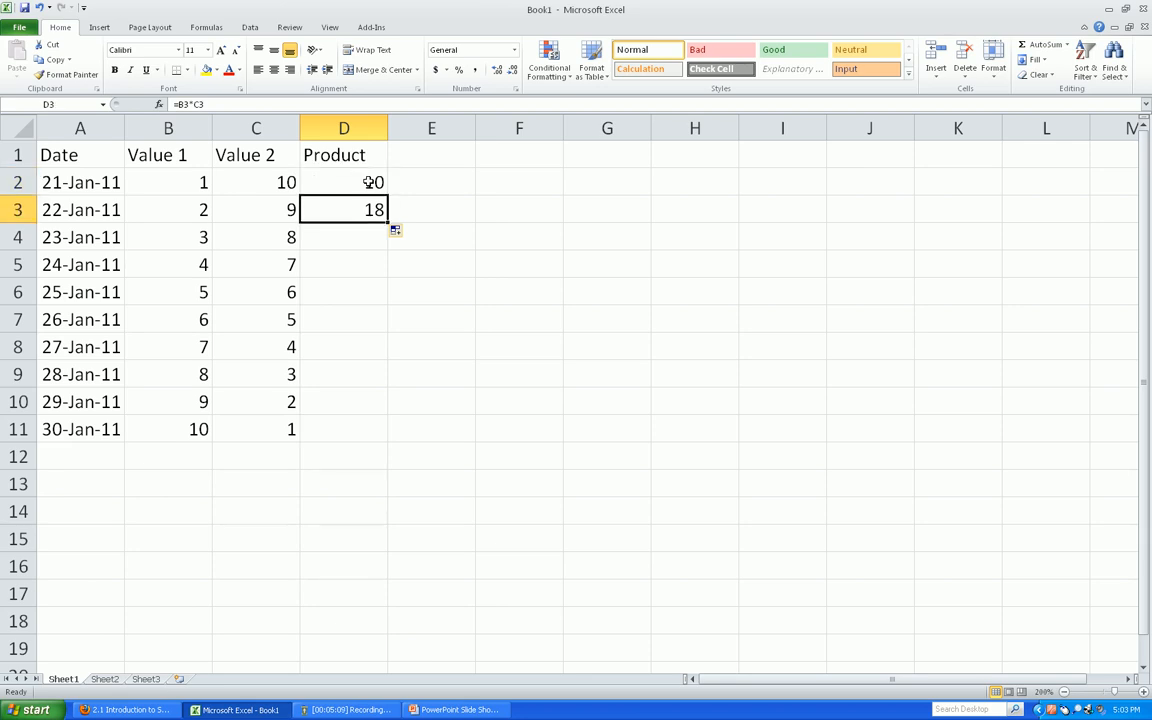
{"action": "left_click", "coordinate": [344, 180]}
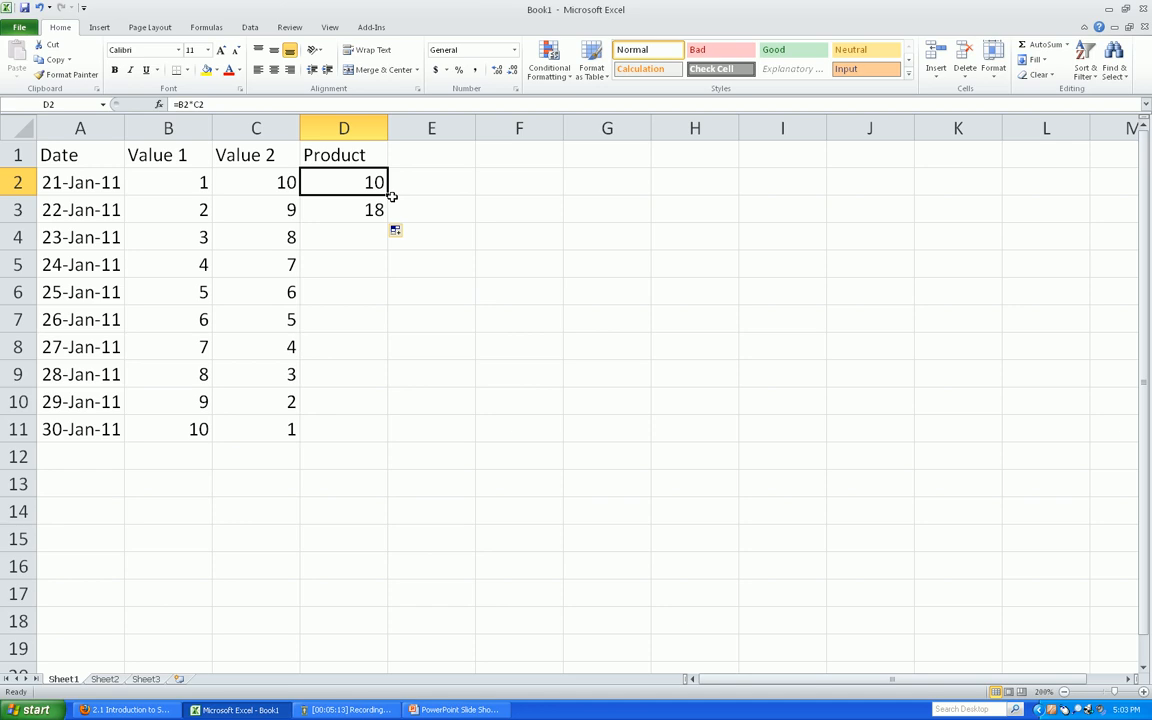
{"action": "left_click_drag", "start_coordinate": [374, 196], "coordinate": [390, 362]}
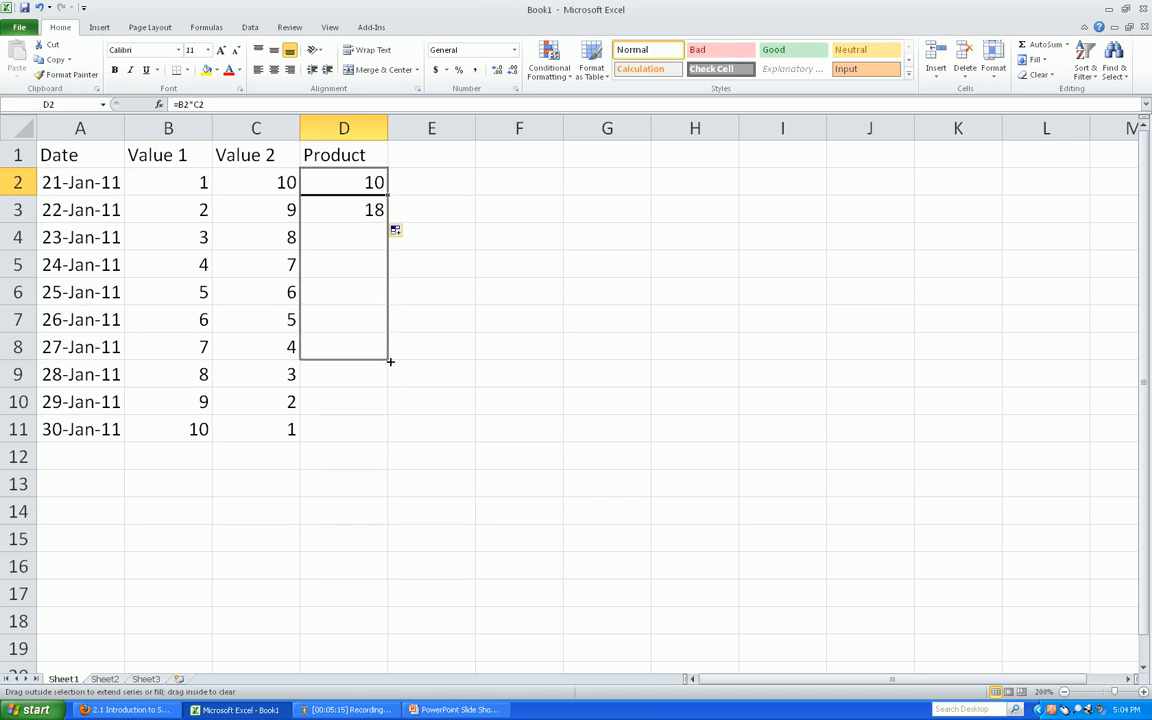
{"action": "left_click_drag", "start_coordinate": [392, 210], "coordinate": [392, 428]}
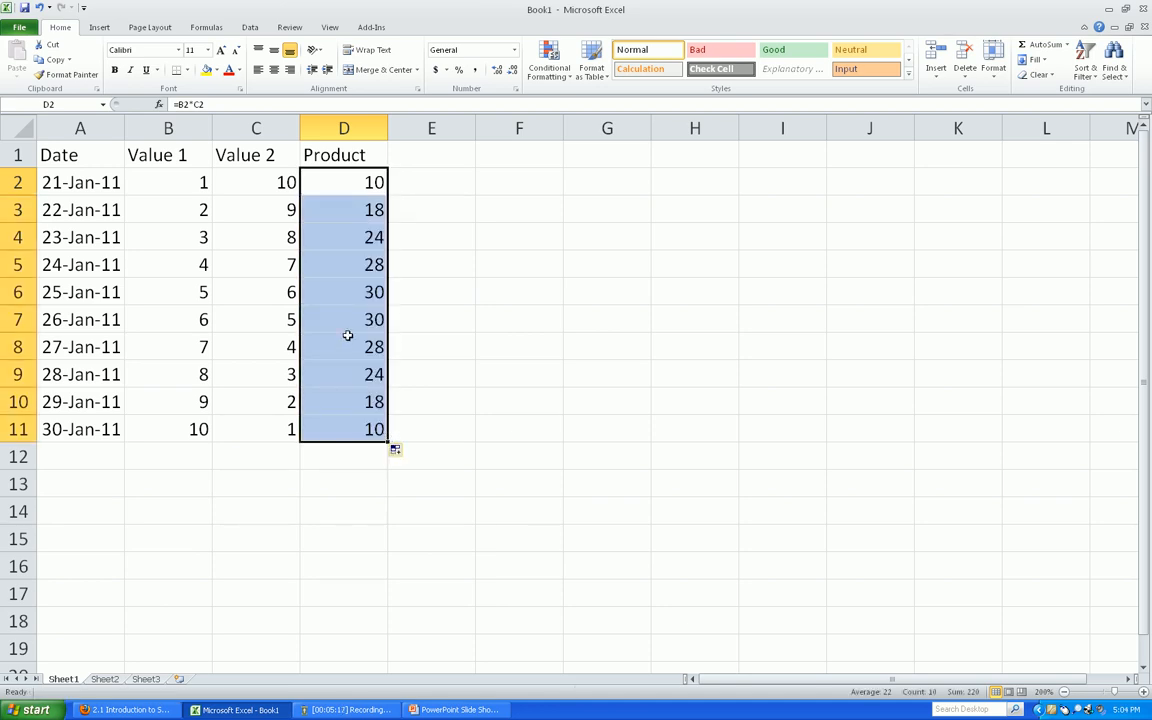
{"action": "mouse_move", "coordinate": [336, 204]}
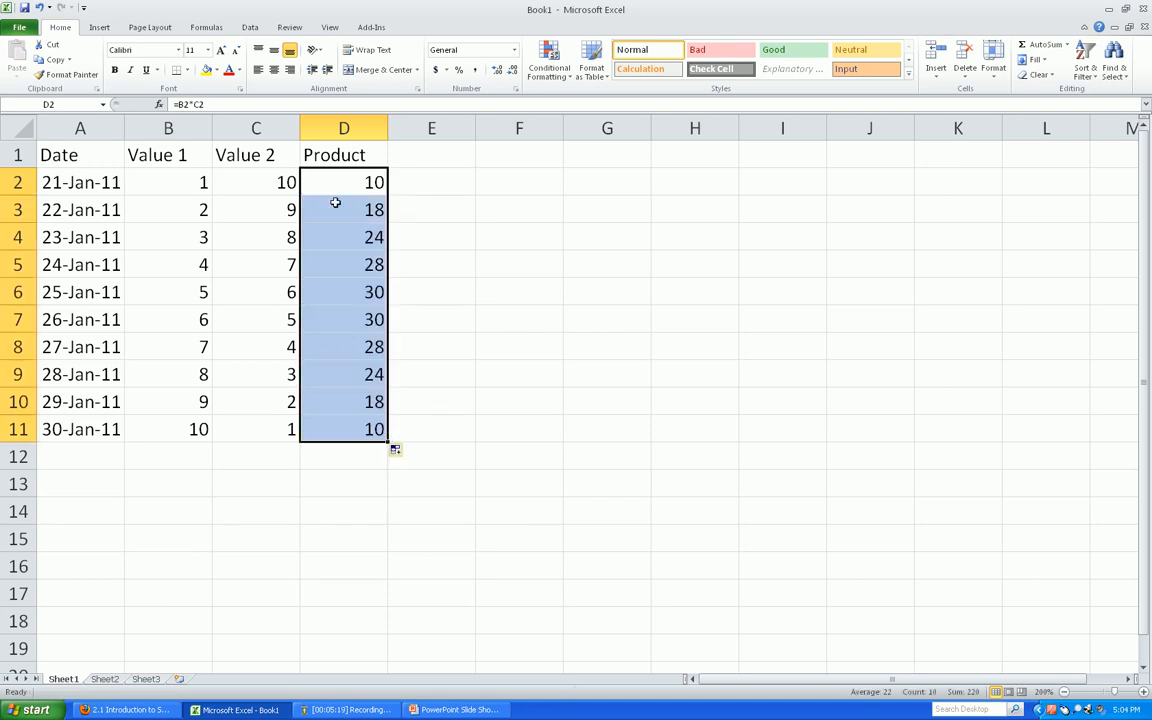
{"action": "left_click", "coordinate": [344, 182]}
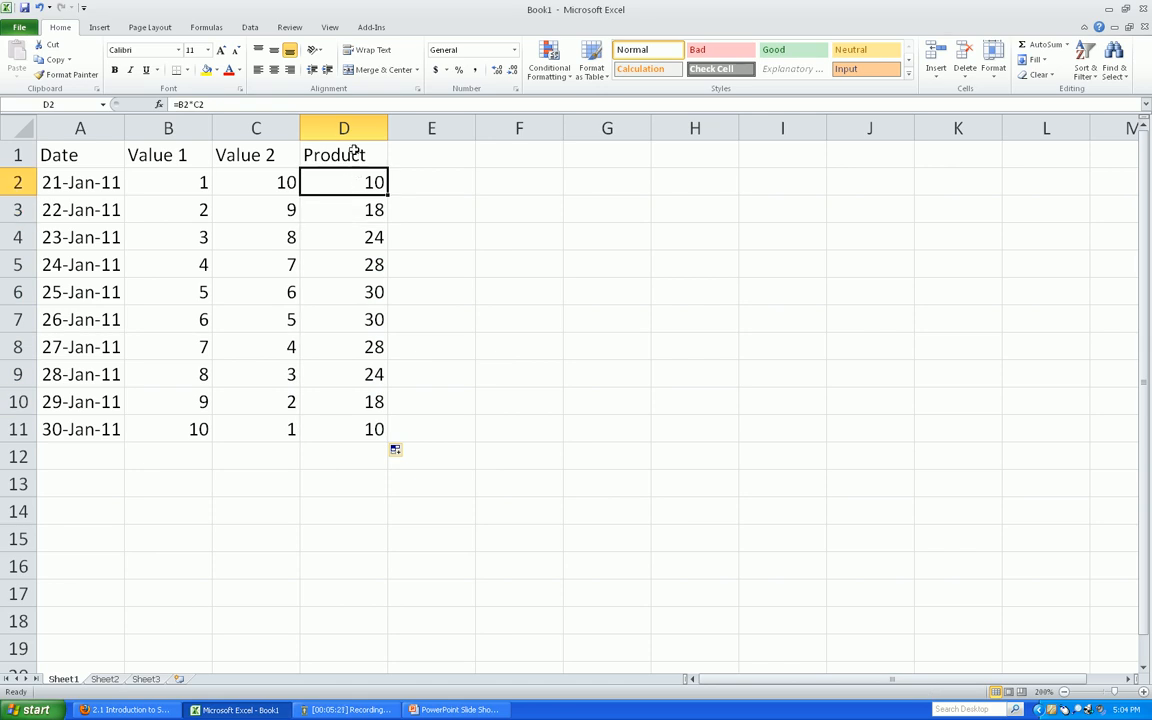
{"action": "mouse_move", "coordinate": [336, 332]}
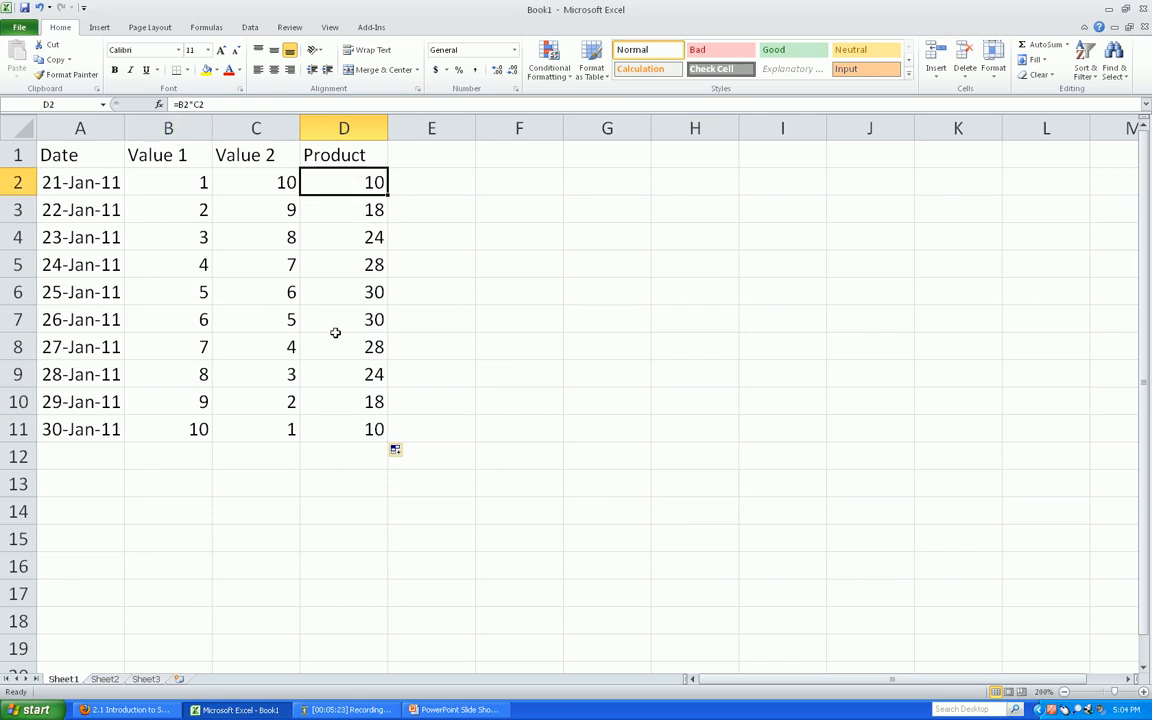
Inspect the first date, the Date header and the first Product formula before toggling formula view.
{"action": "left_click", "coordinate": [80, 182]}
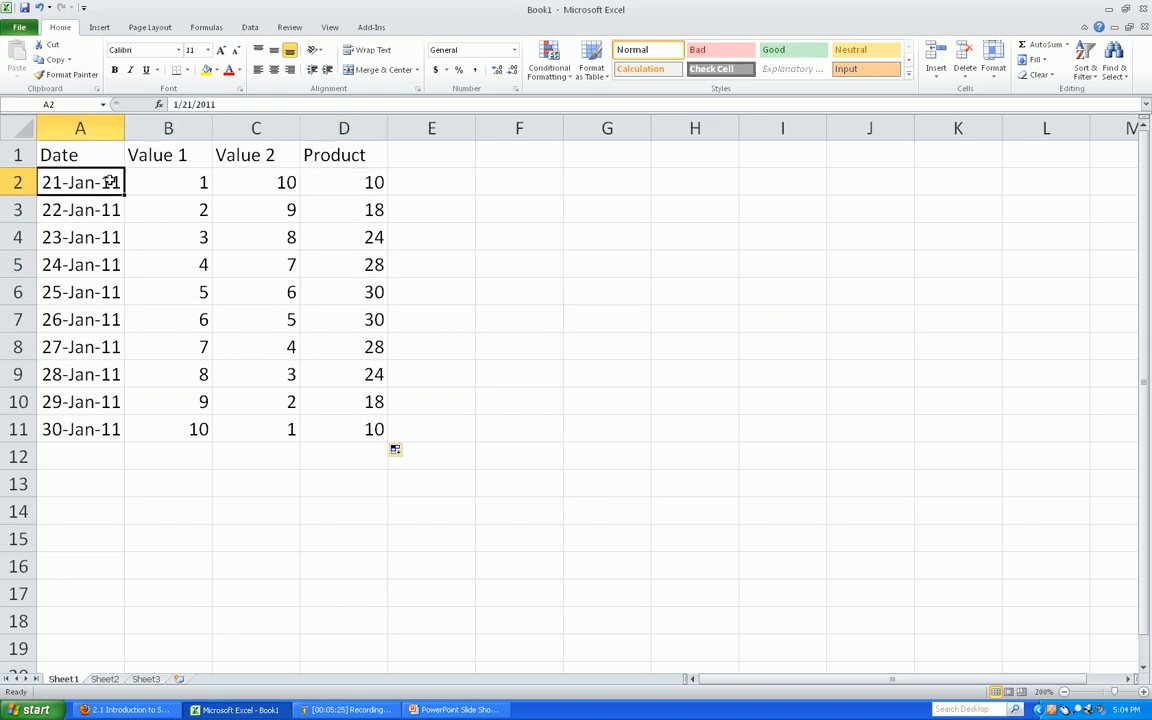
{"action": "left_click", "coordinate": [80, 156]}
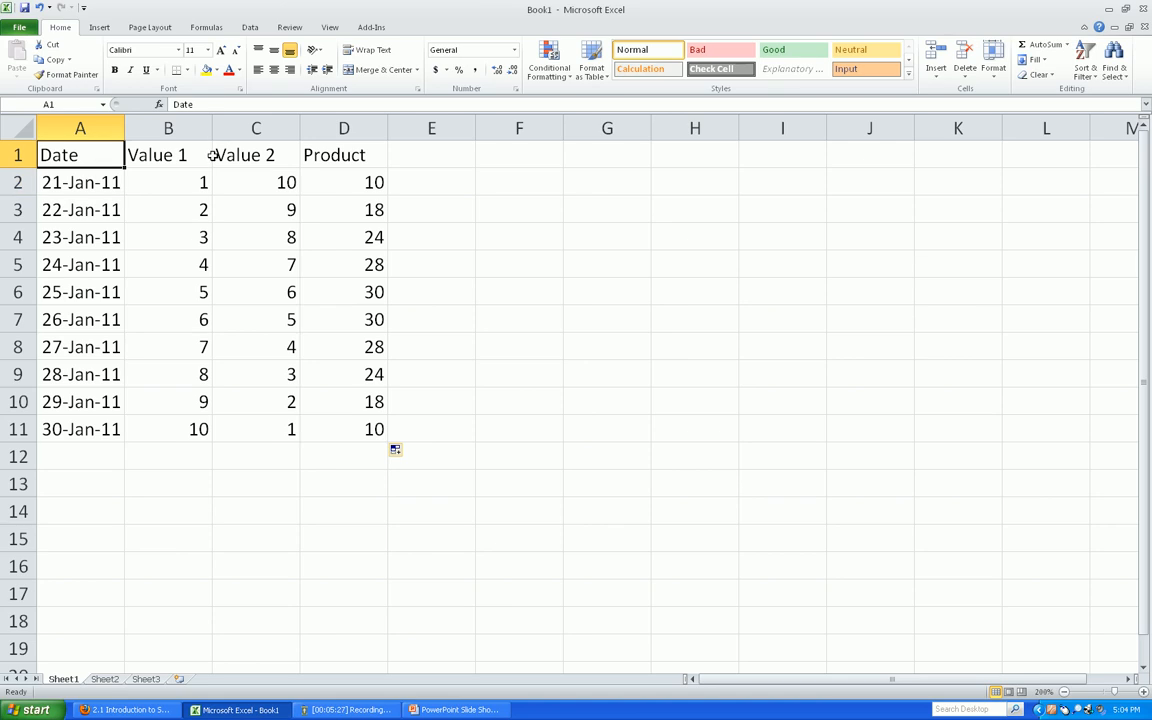
{"action": "mouse_move", "coordinate": [398, 320]}
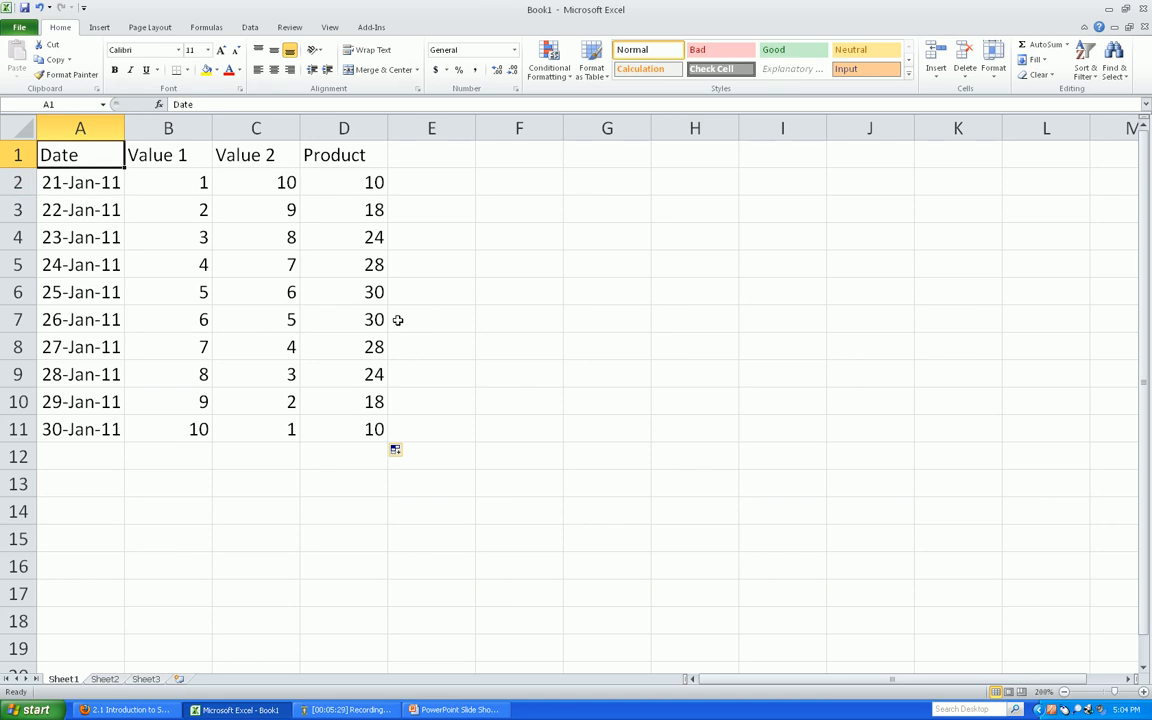
{"action": "mouse_move", "coordinate": [404, 312]}
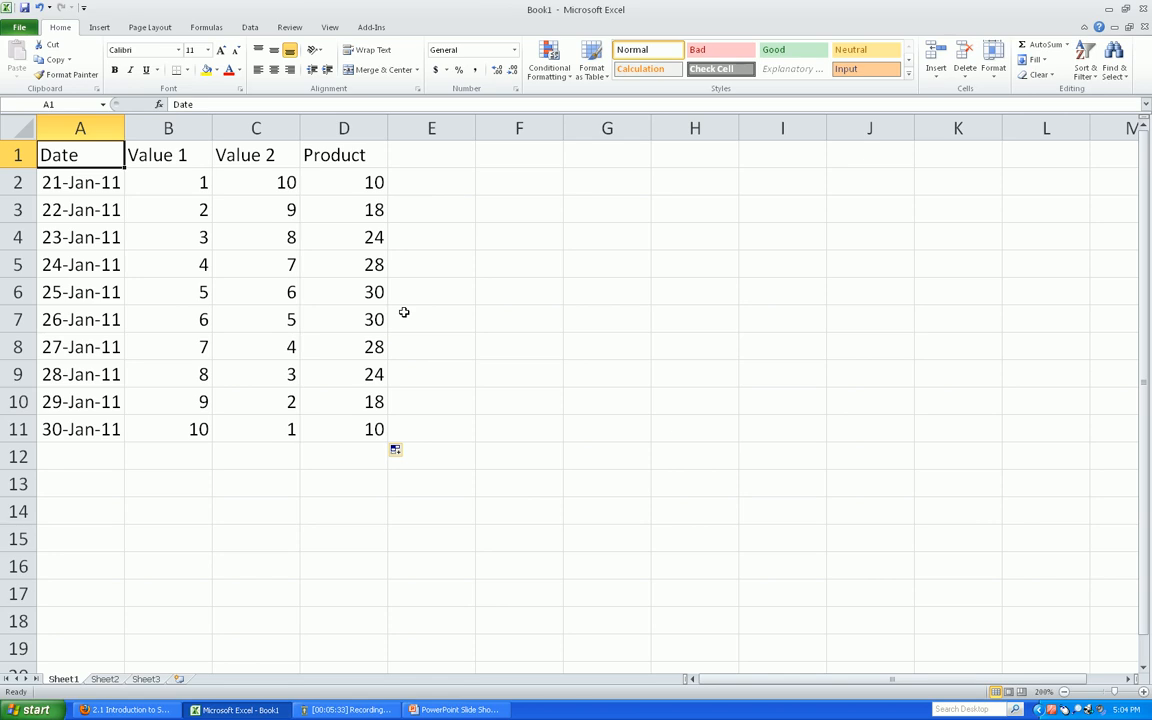
{"action": "left_click", "coordinate": [344, 182]}
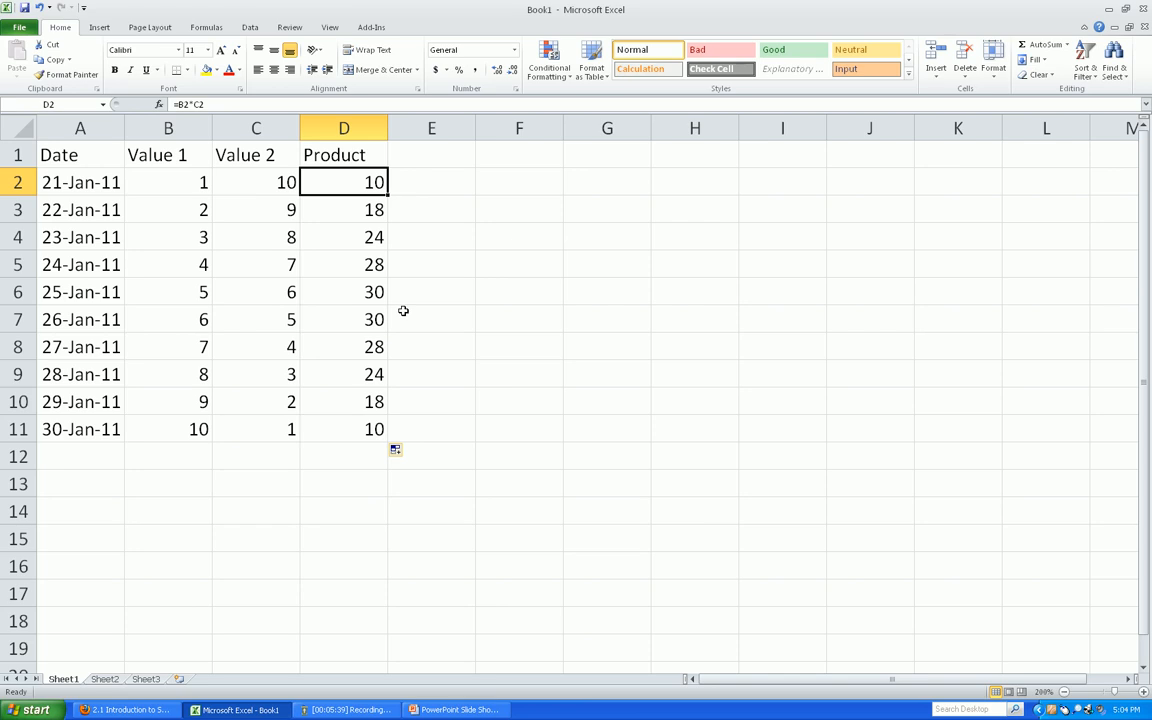
{"action": "mouse_move", "coordinate": [340, 178]}
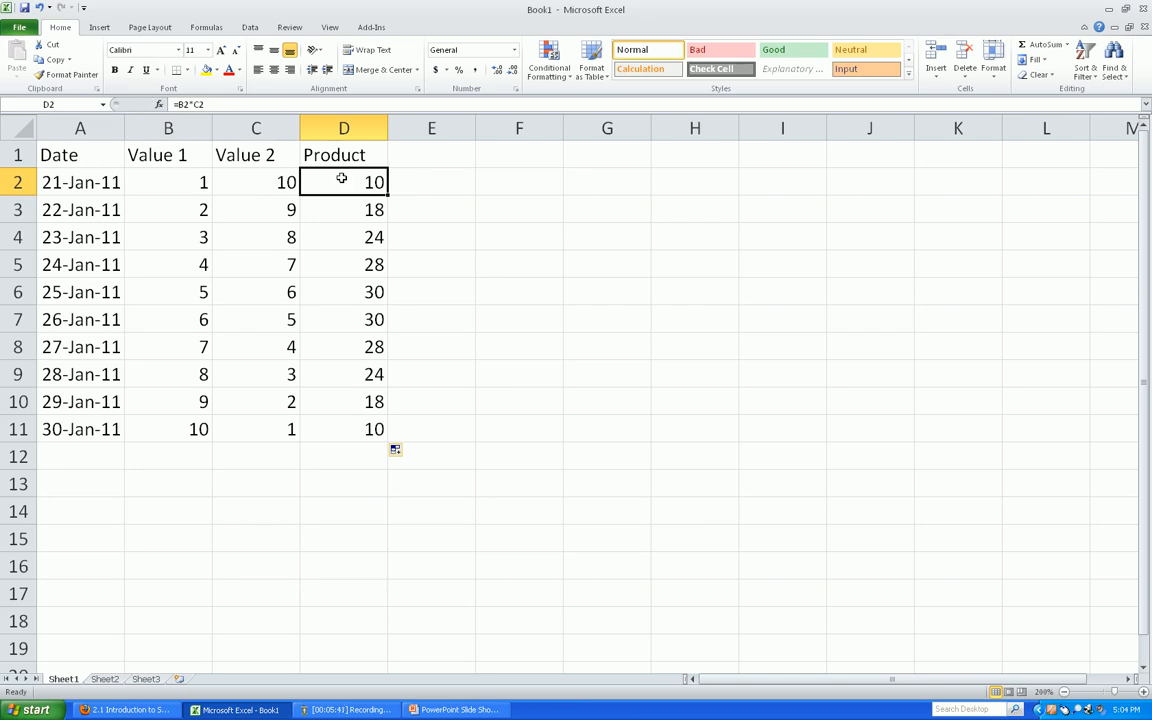
{"action": "mouse_move", "coordinate": [532, 192]}
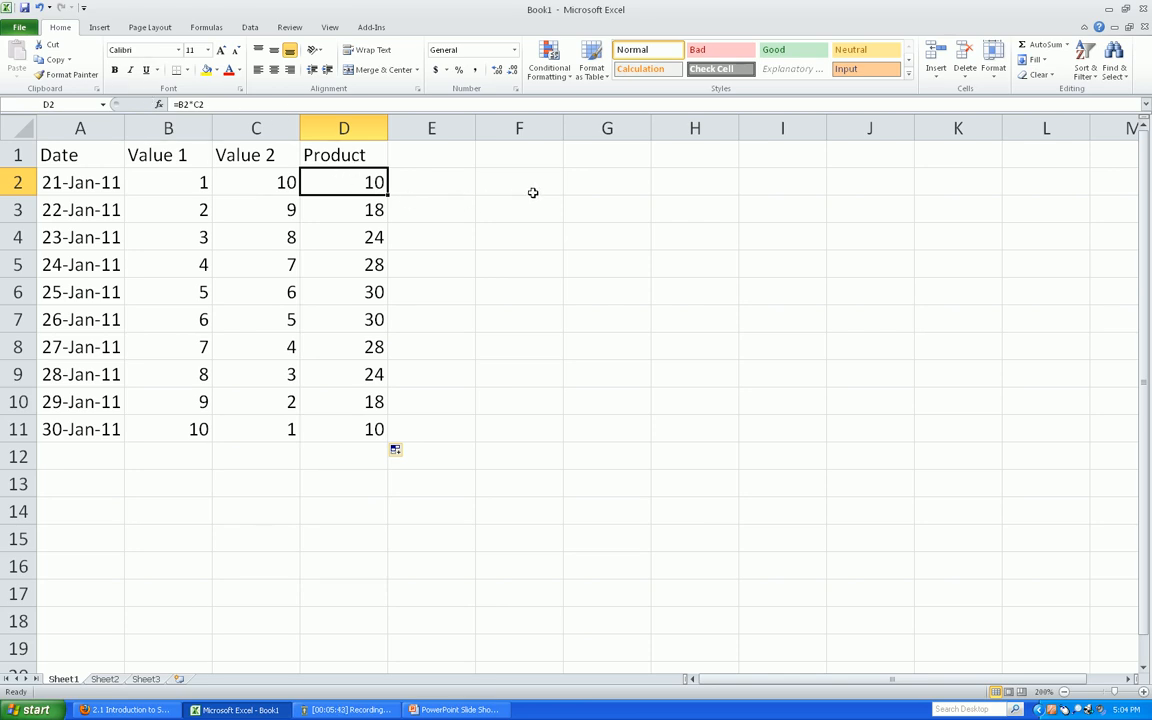
{"action": "mouse_move", "coordinate": [516, 148]}
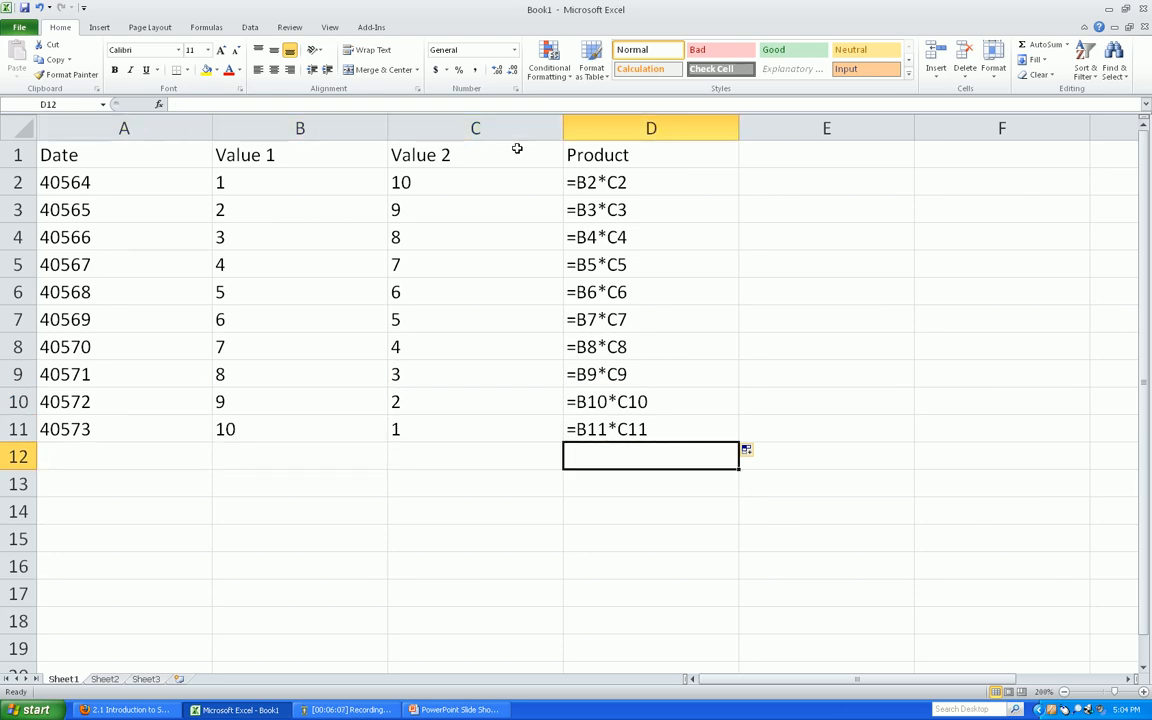
{"action": "double_click", "coordinate": [652, 182]}
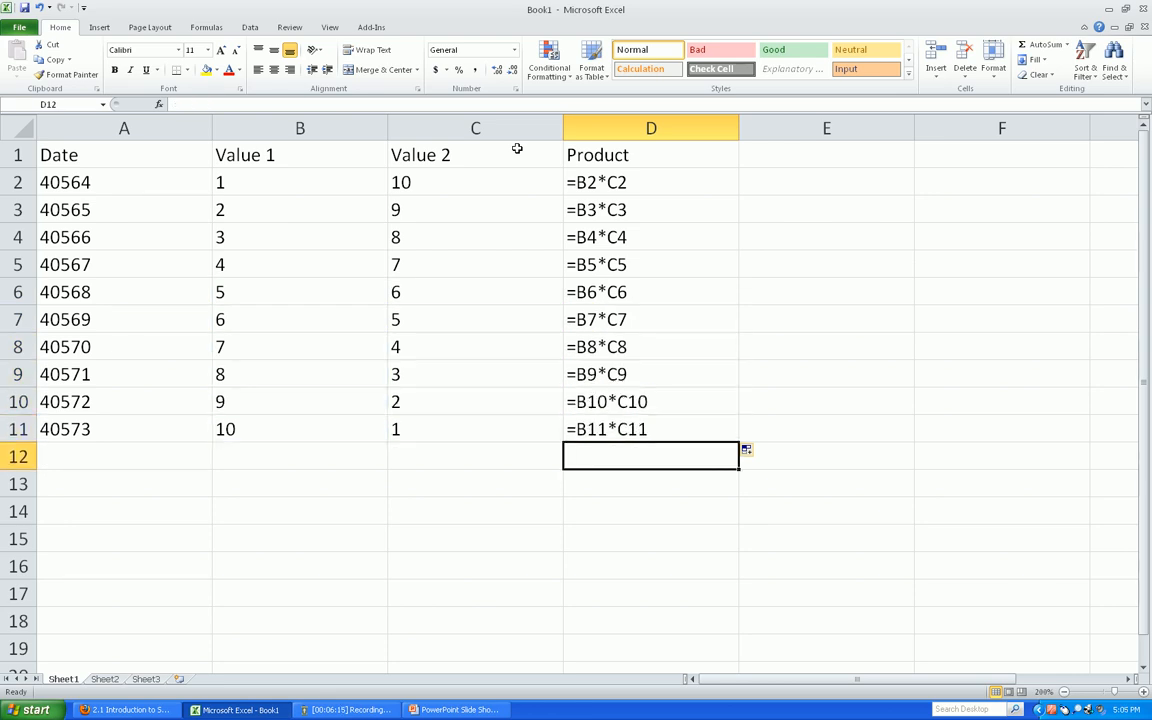
{"action": "left_click", "coordinate": [124, 456]}
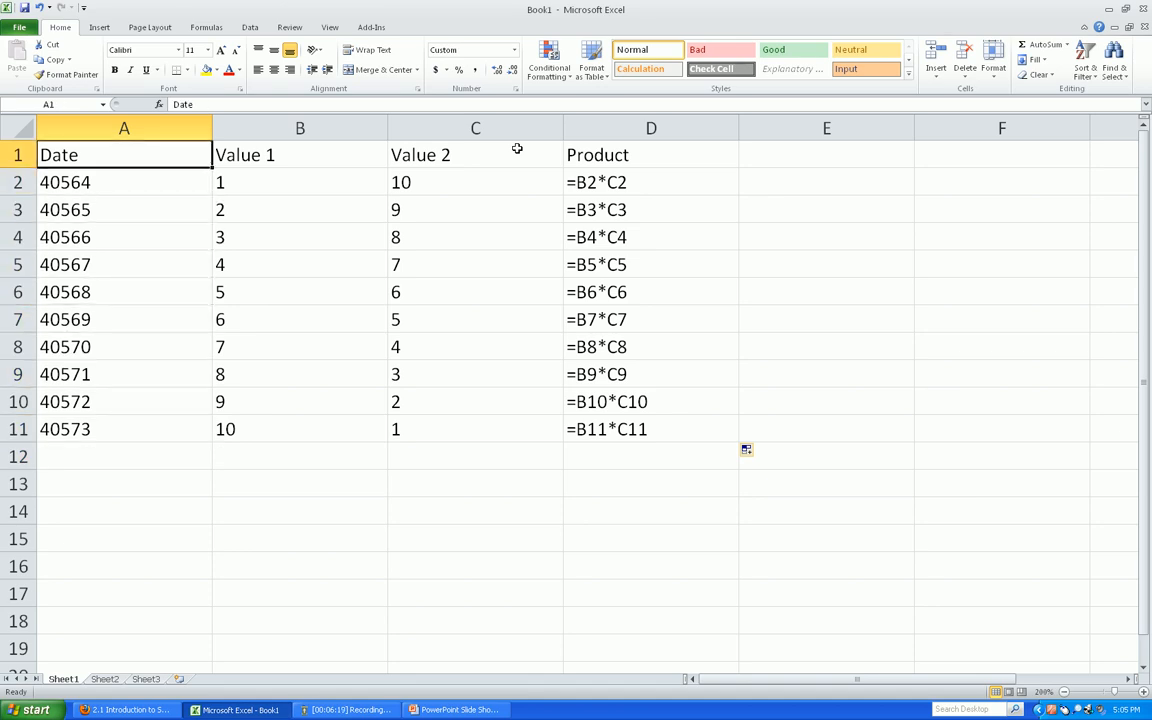
{"action": "left_click", "coordinate": [124, 182]}
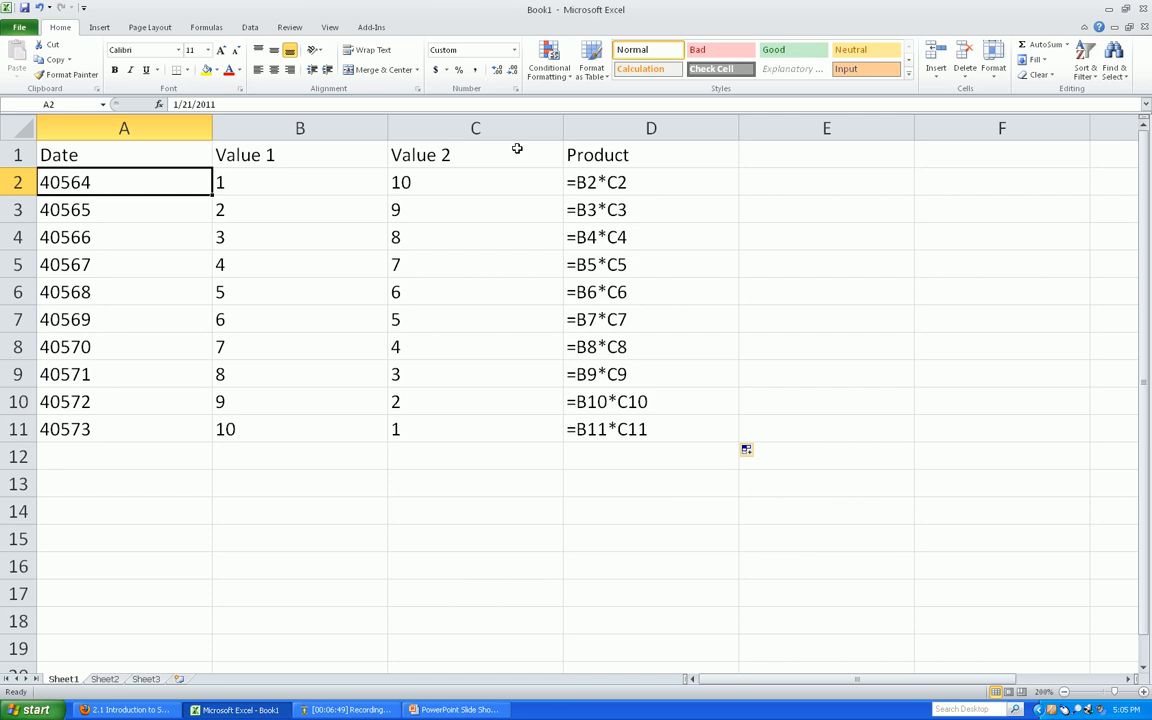
Replace the first date in A2 with 0, return to results view and start retyping the date.
{"action": "type", "text": "0-Jan-00"}
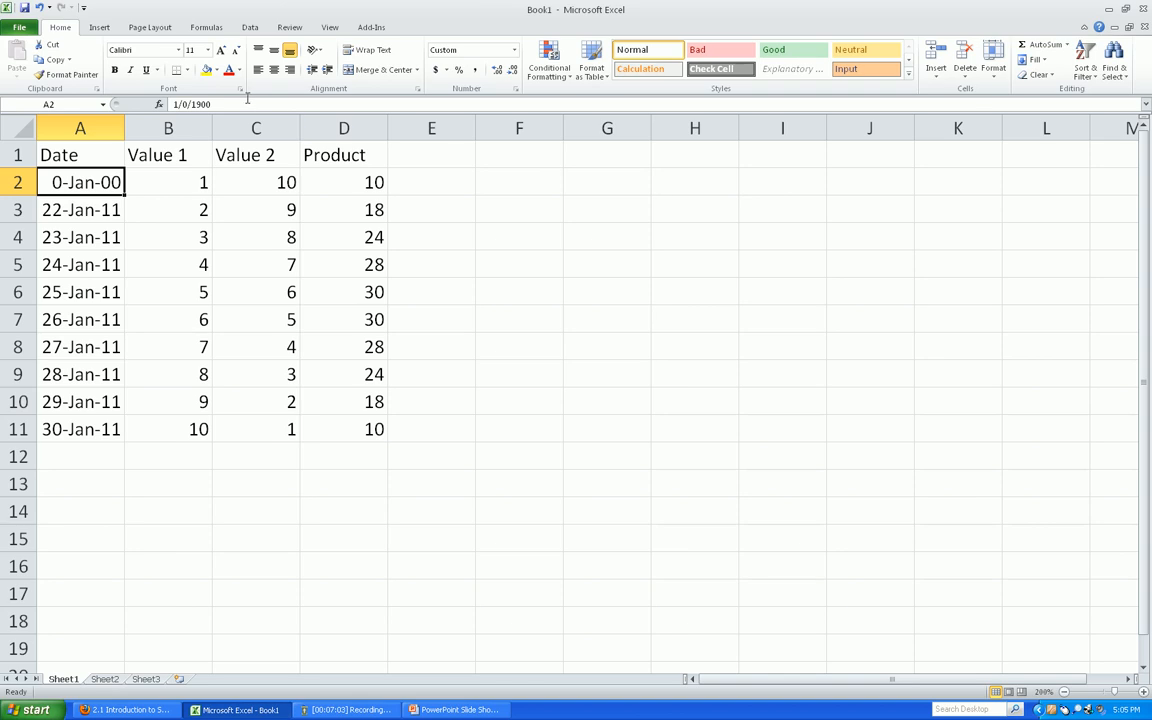
{"action": "mouse_move", "coordinate": [240, 104]}
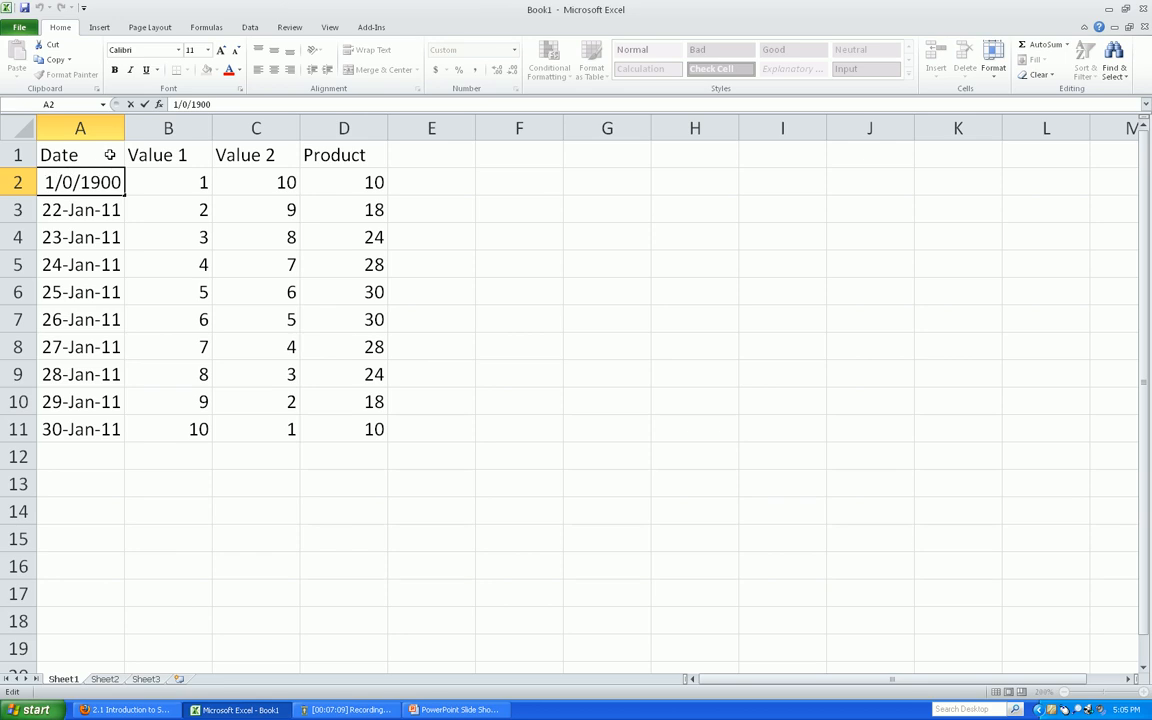
{"action": "key", "text": "Backspace"}
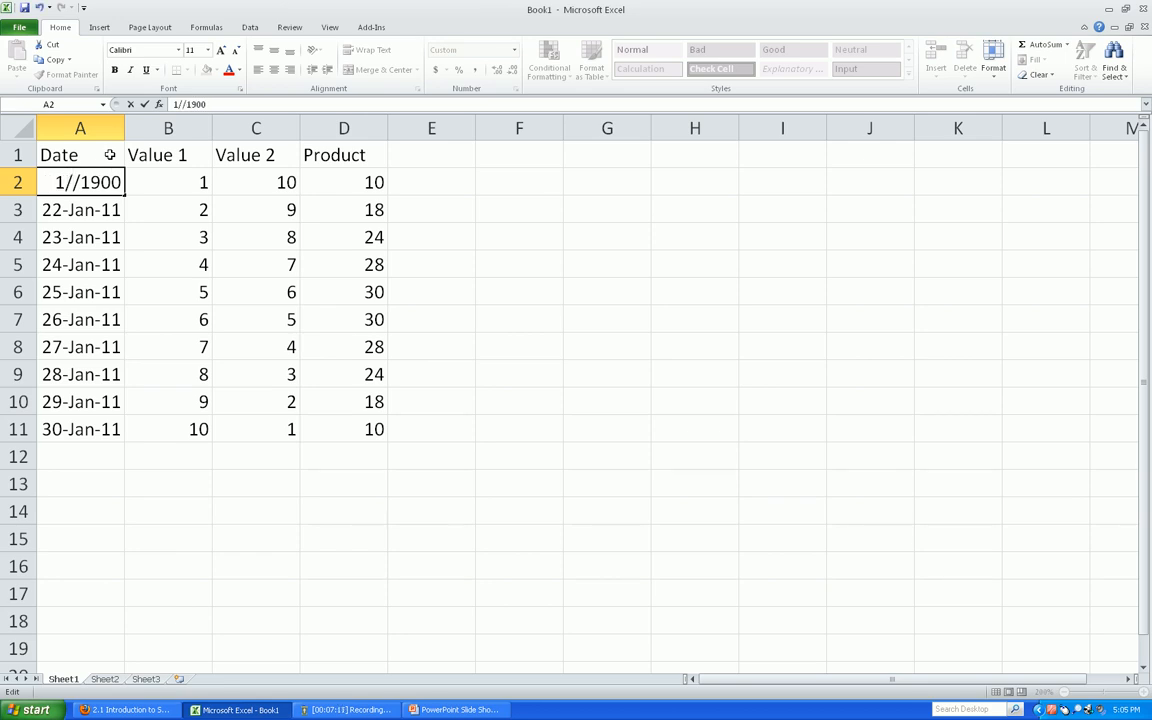